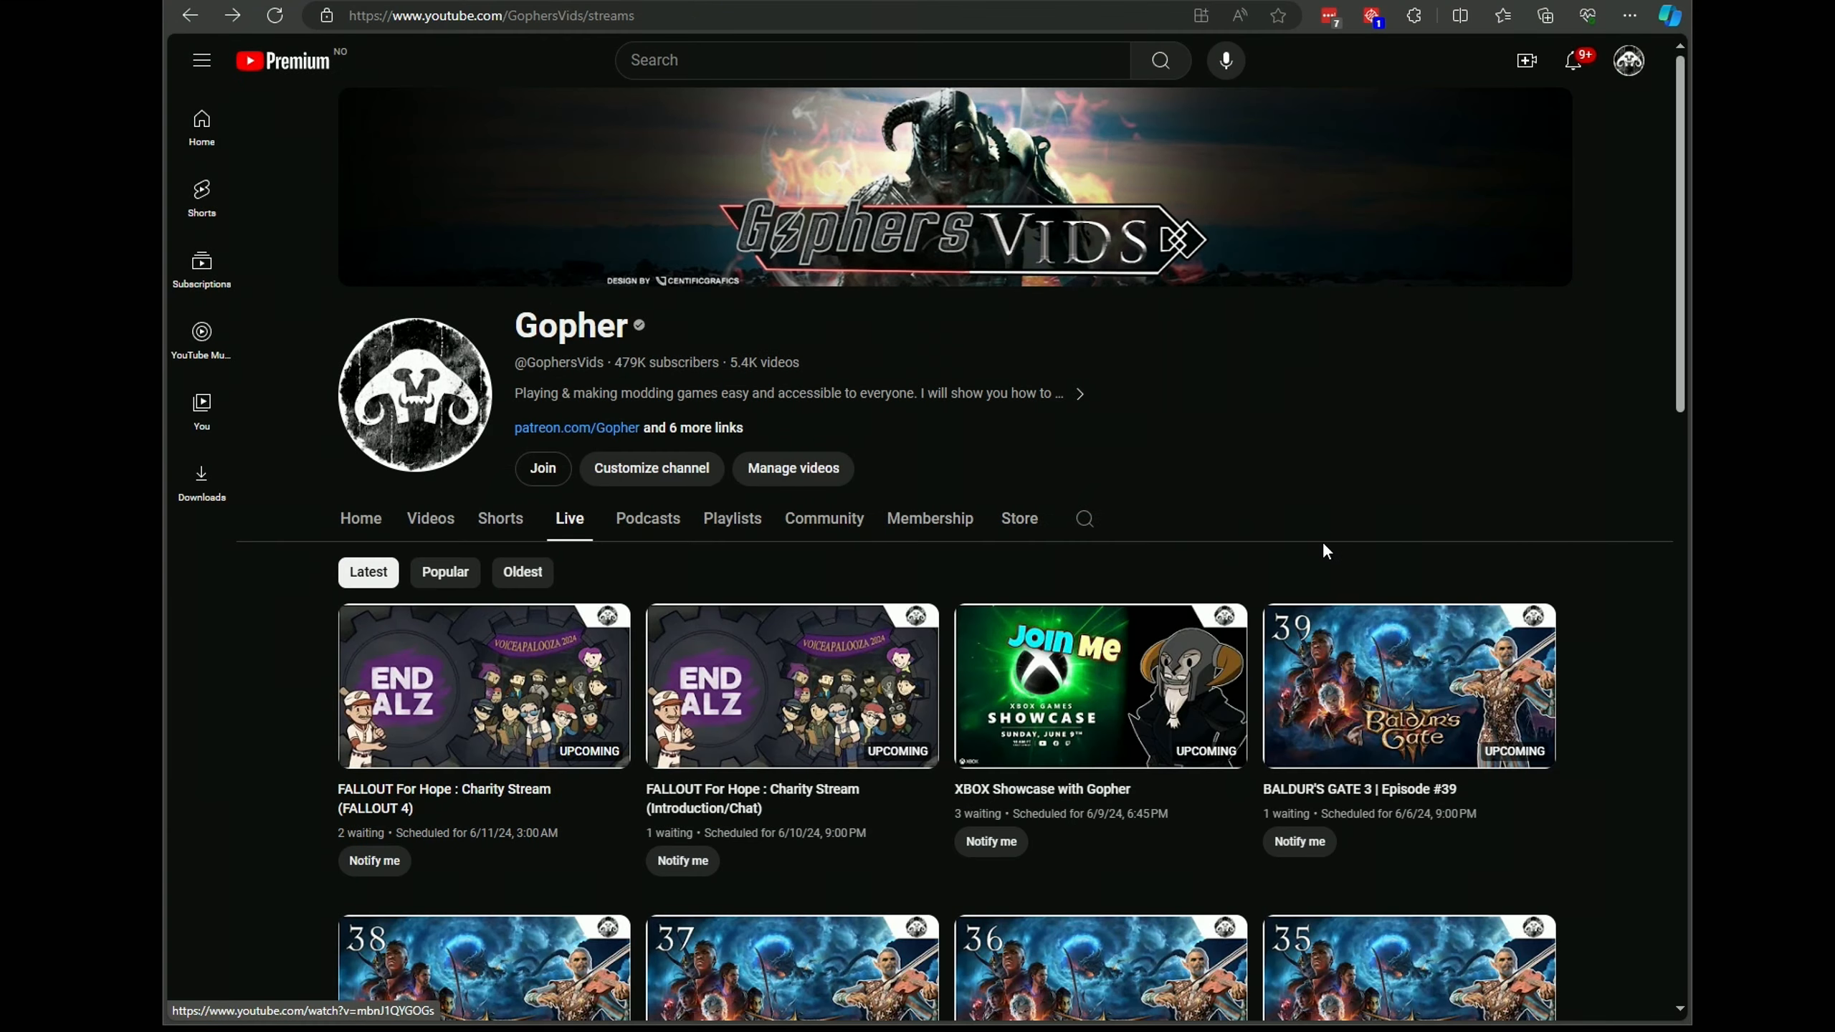
pyautogui.moveTo(428, 43)
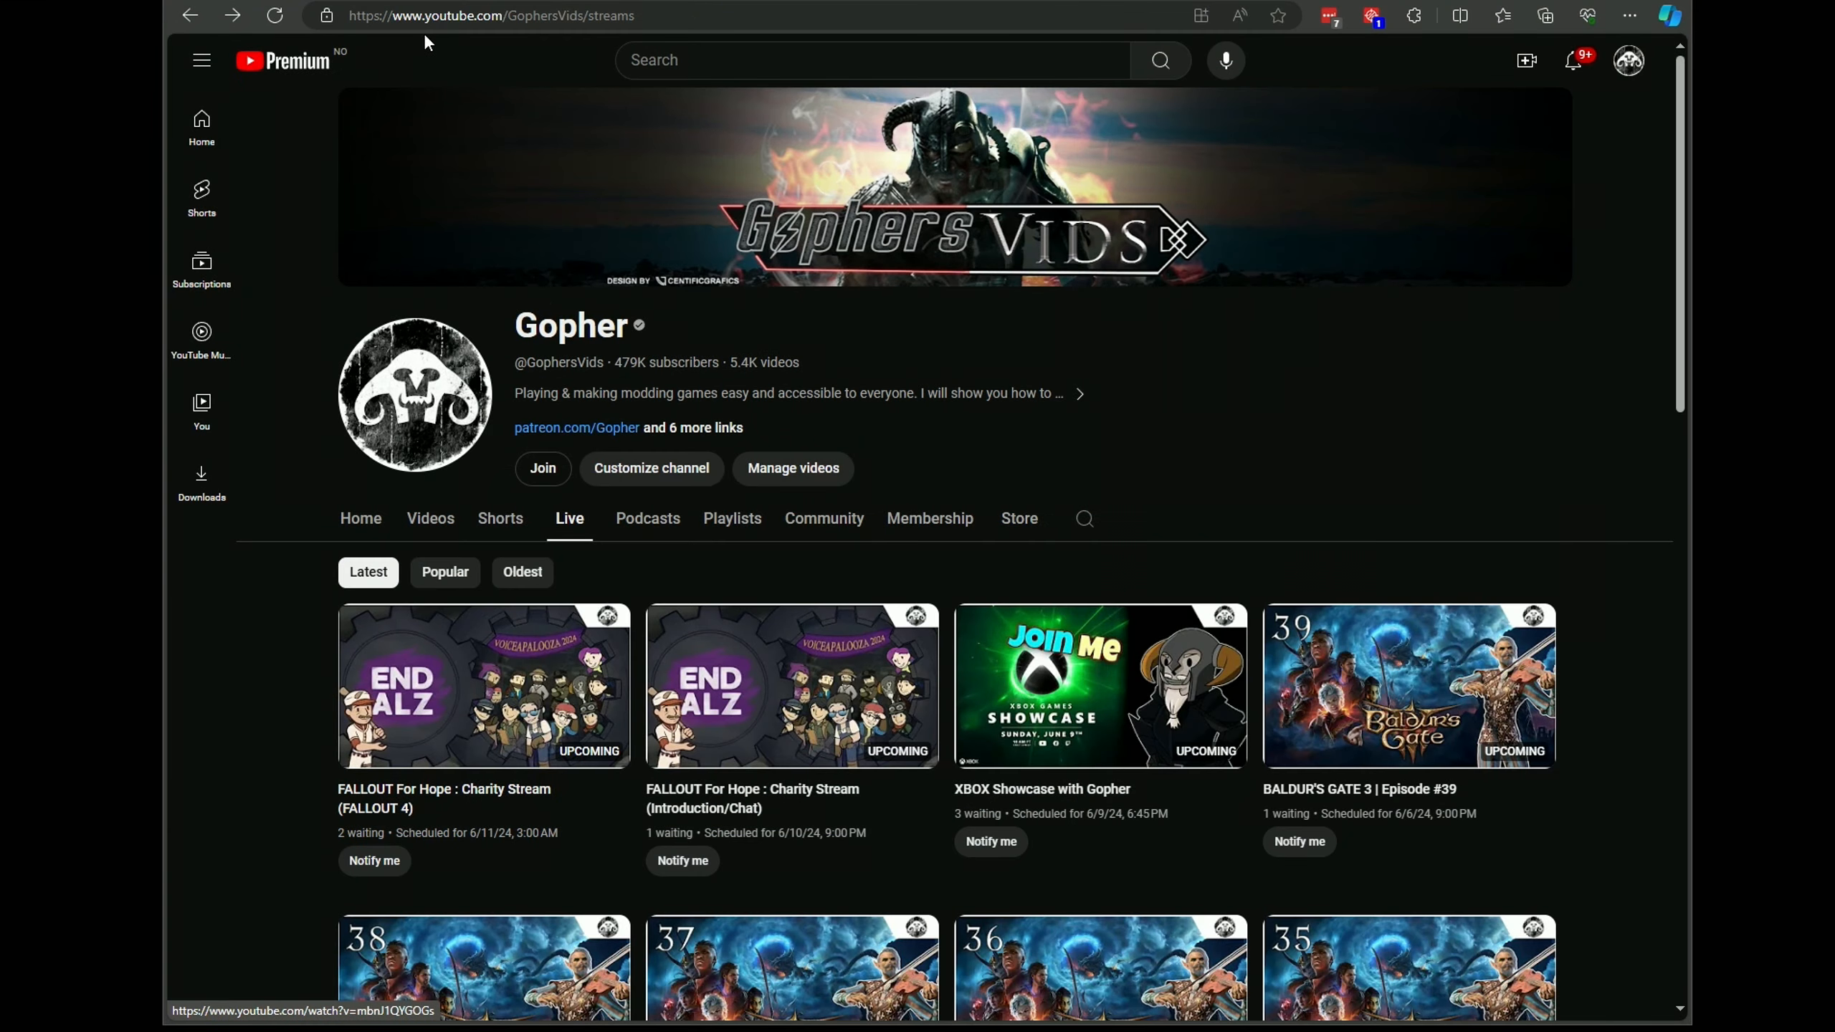
pyautogui.moveTo(797, 222)
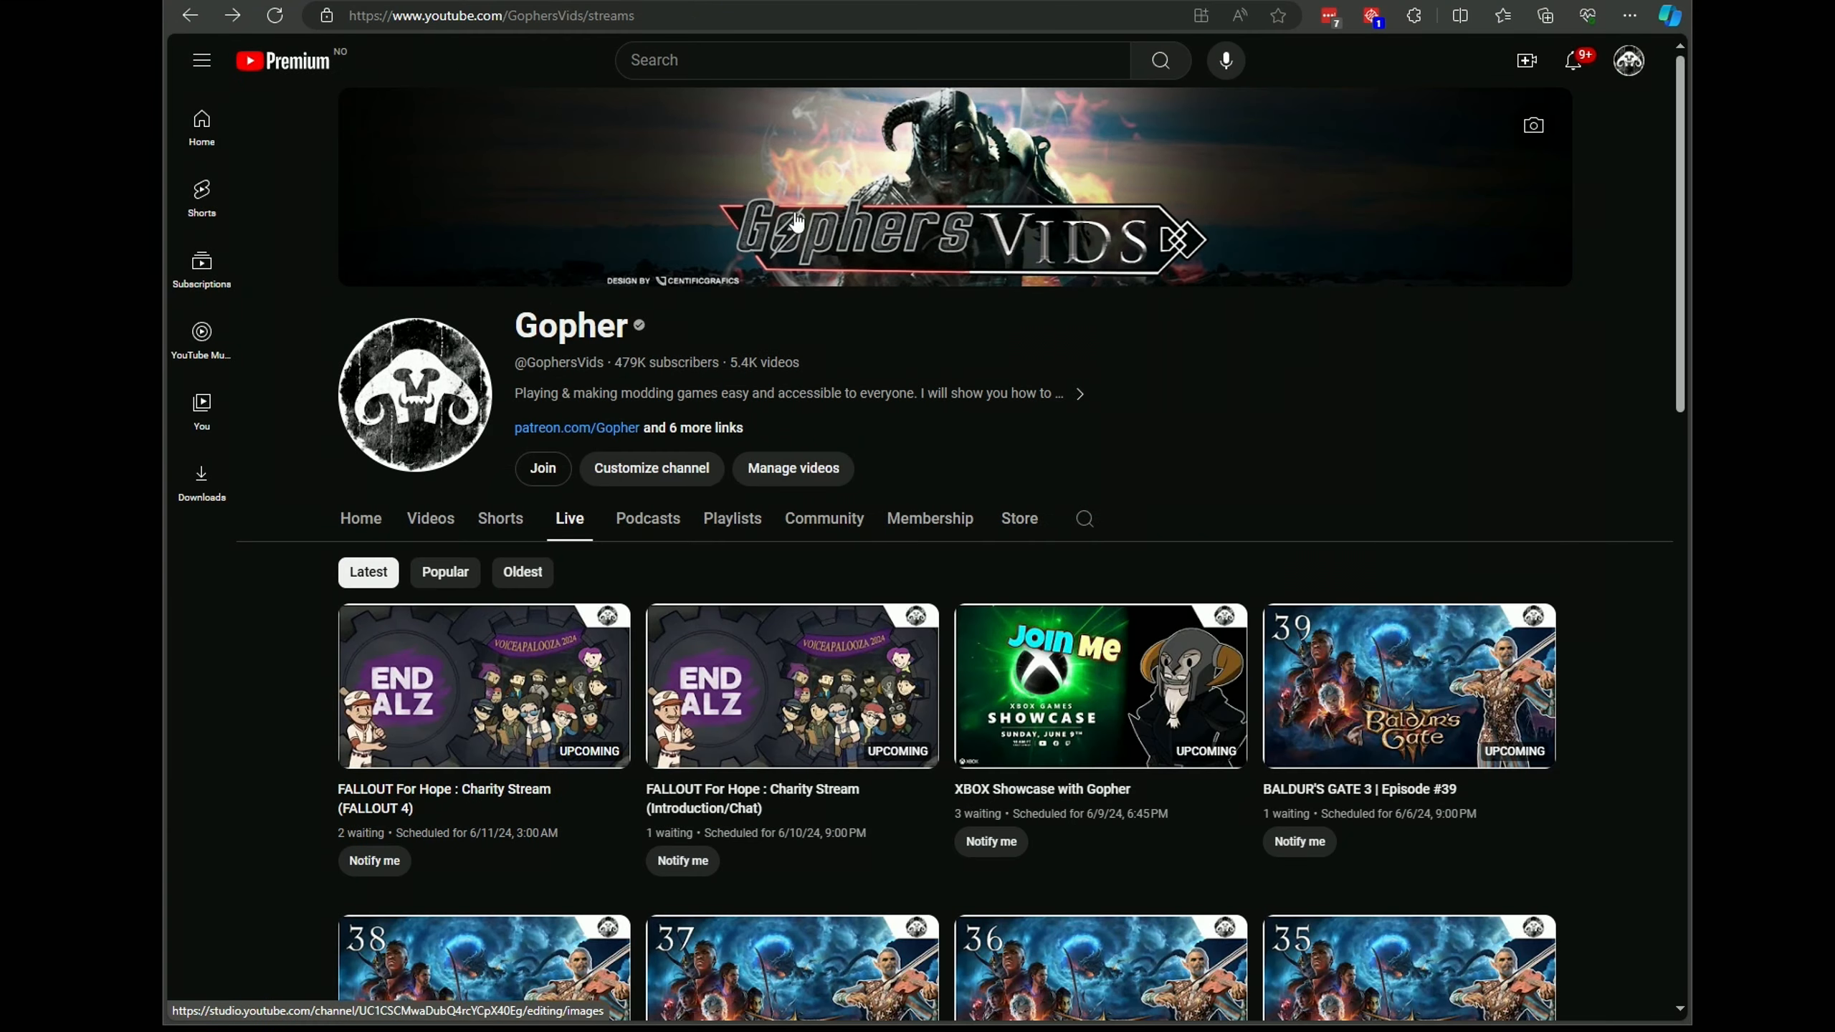
pyautogui.moveTo(1451, 489)
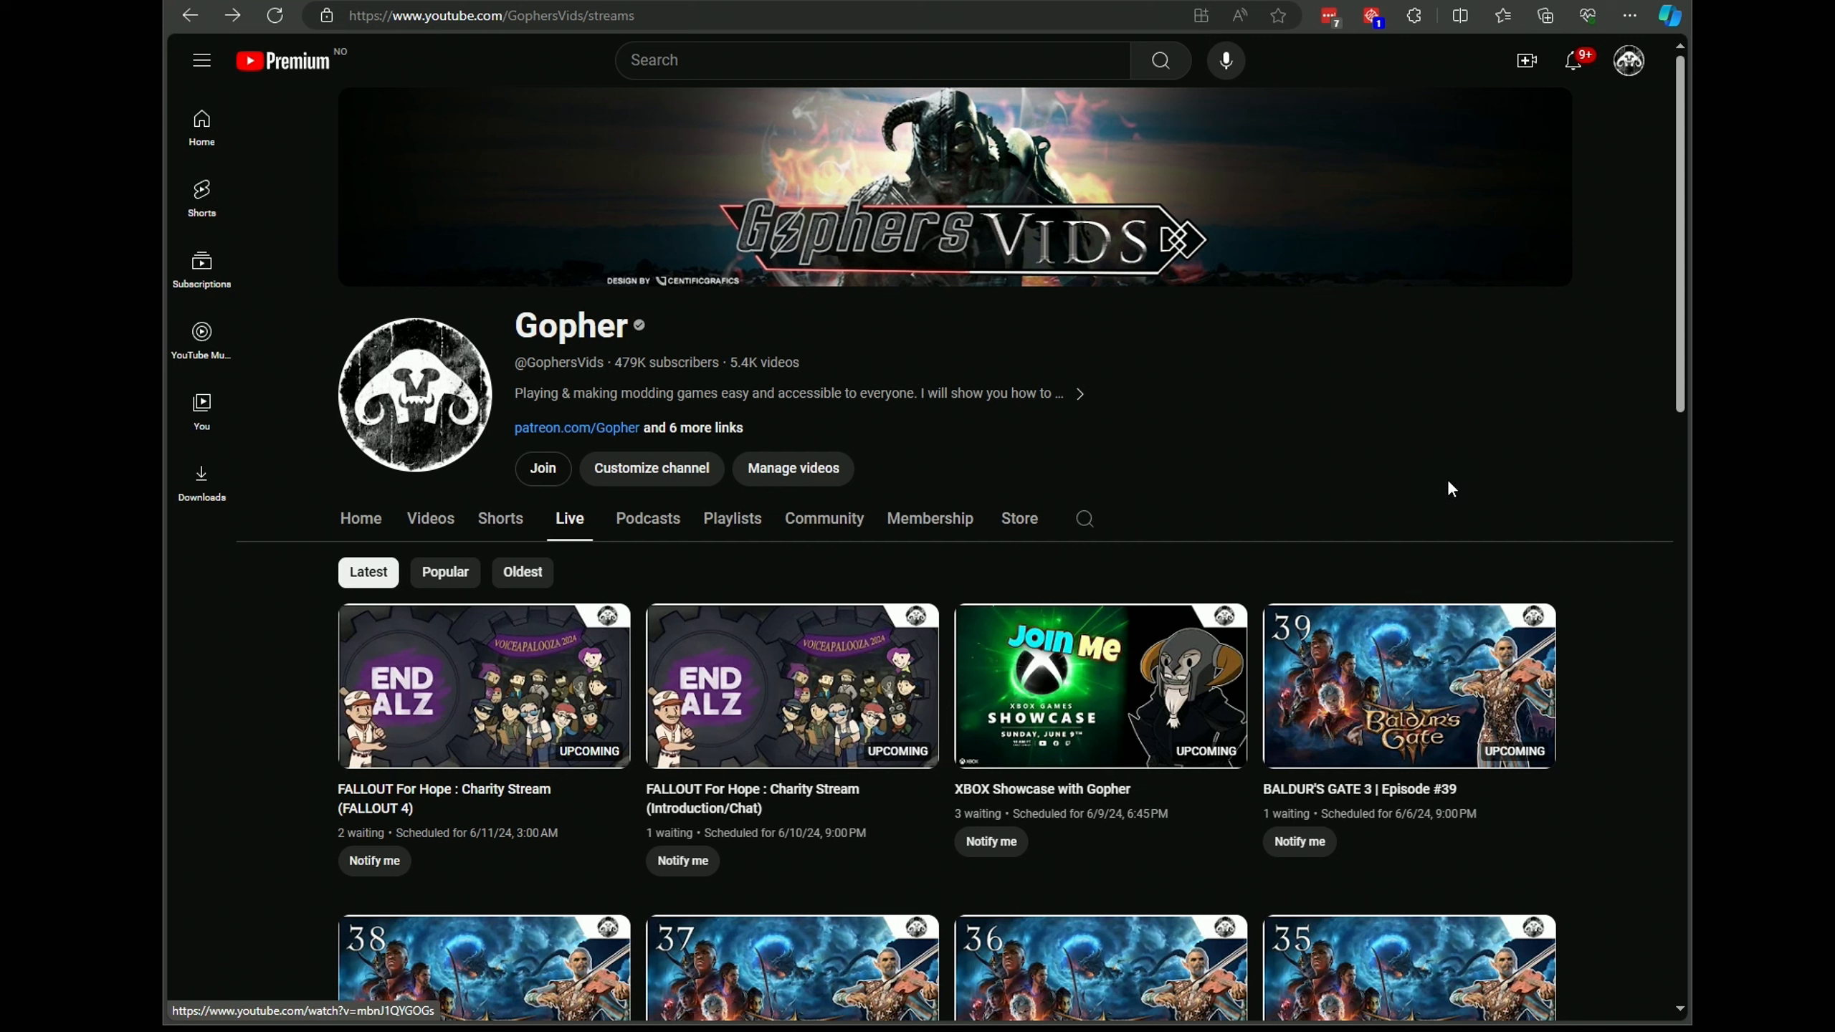
pyautogui.moveTo(1237, 557)
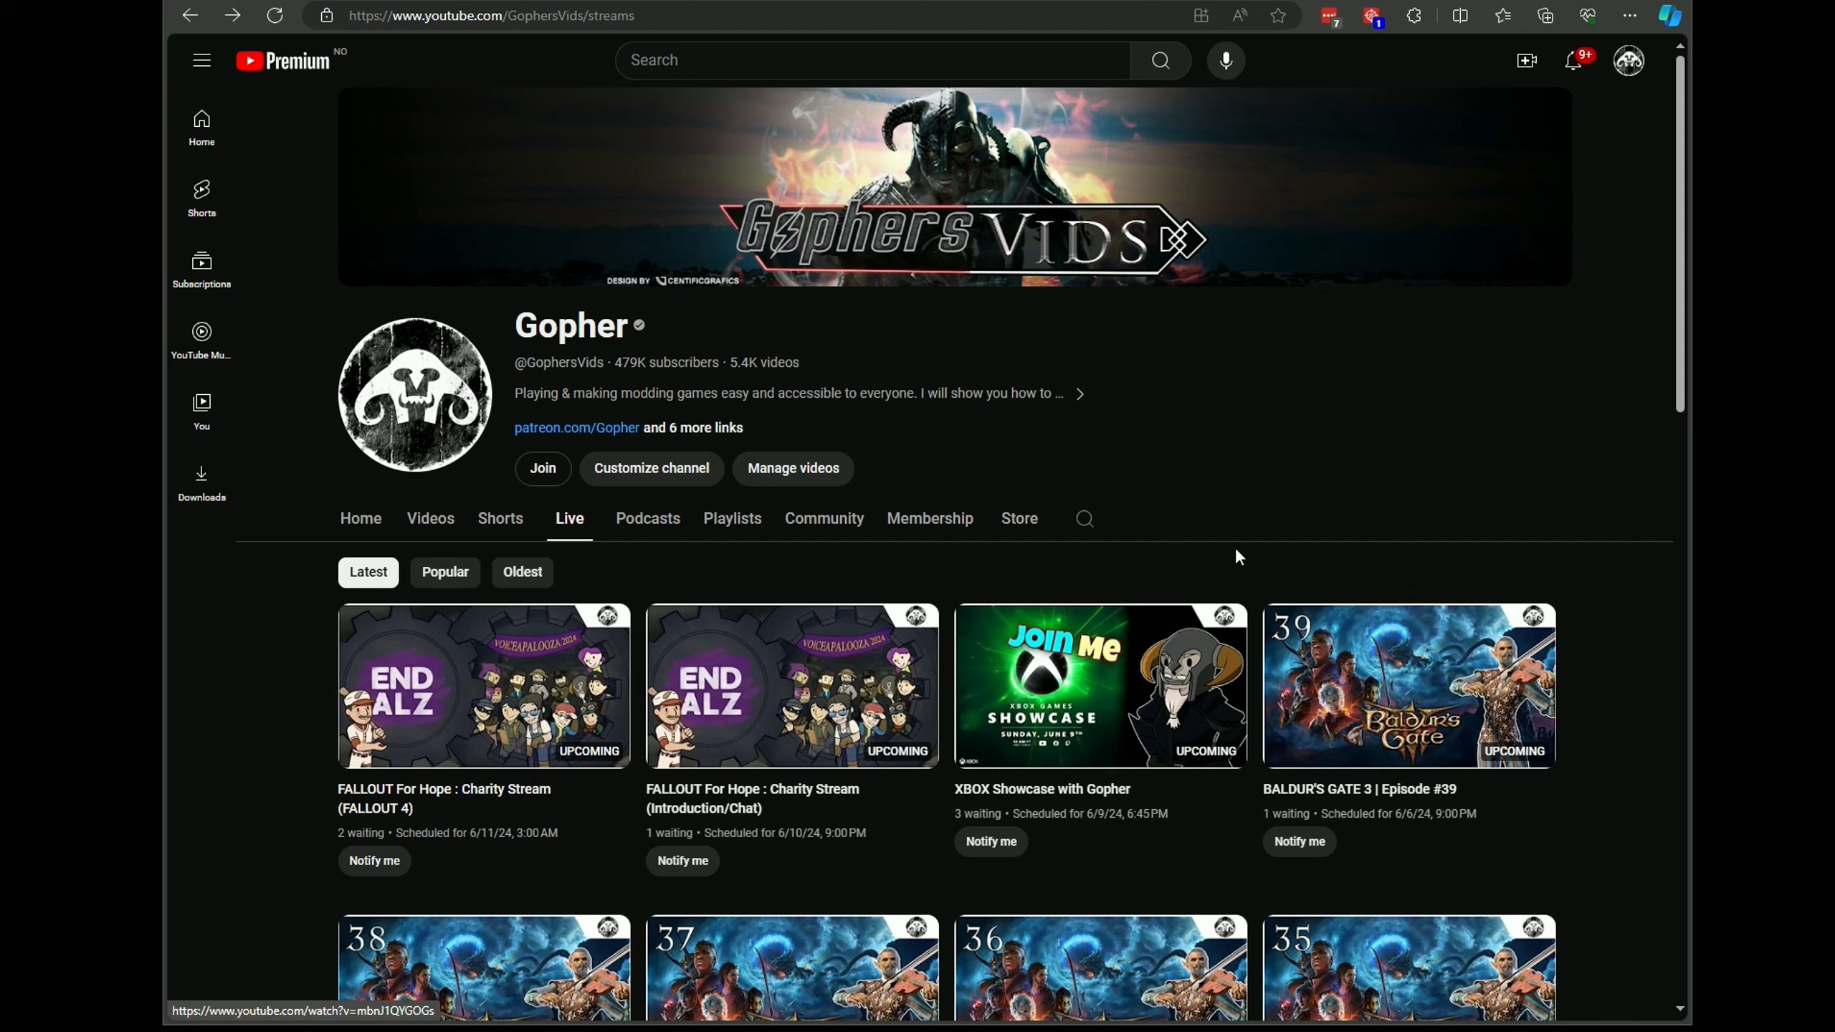
pyautogui.moveTo(1053, 805)
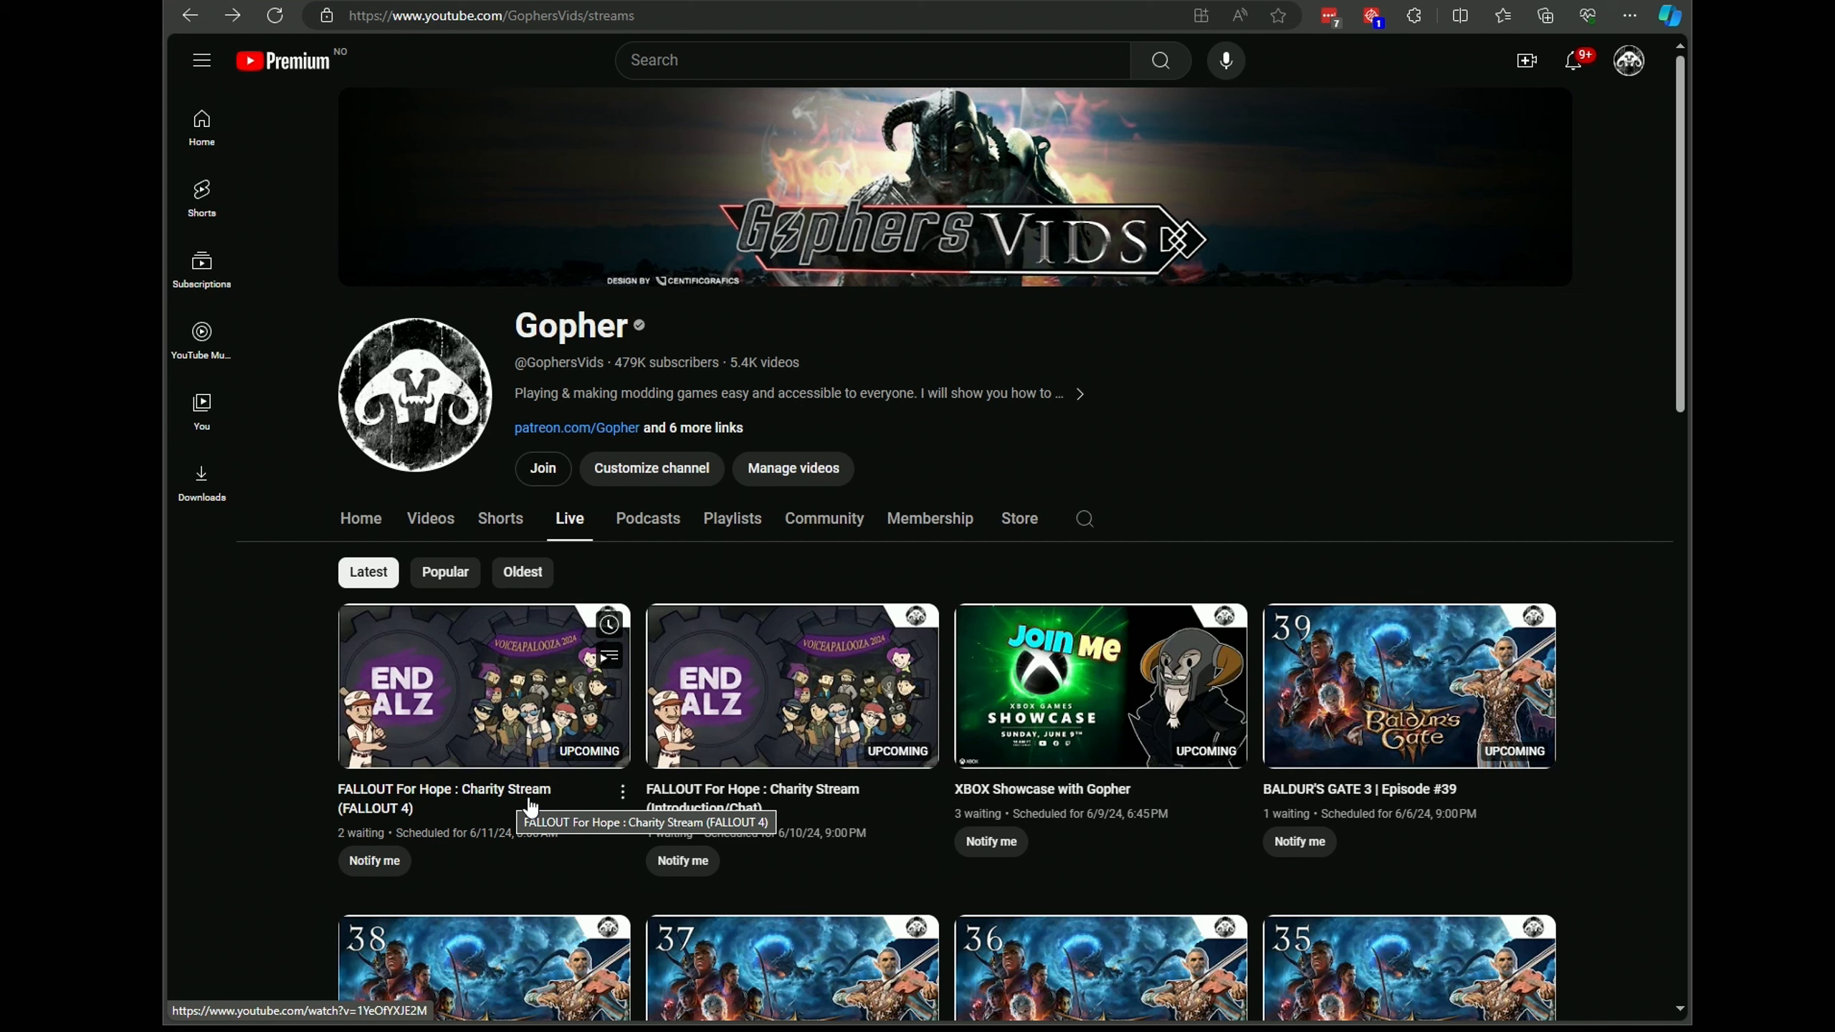
pyautogui.moveTo(567, 799)
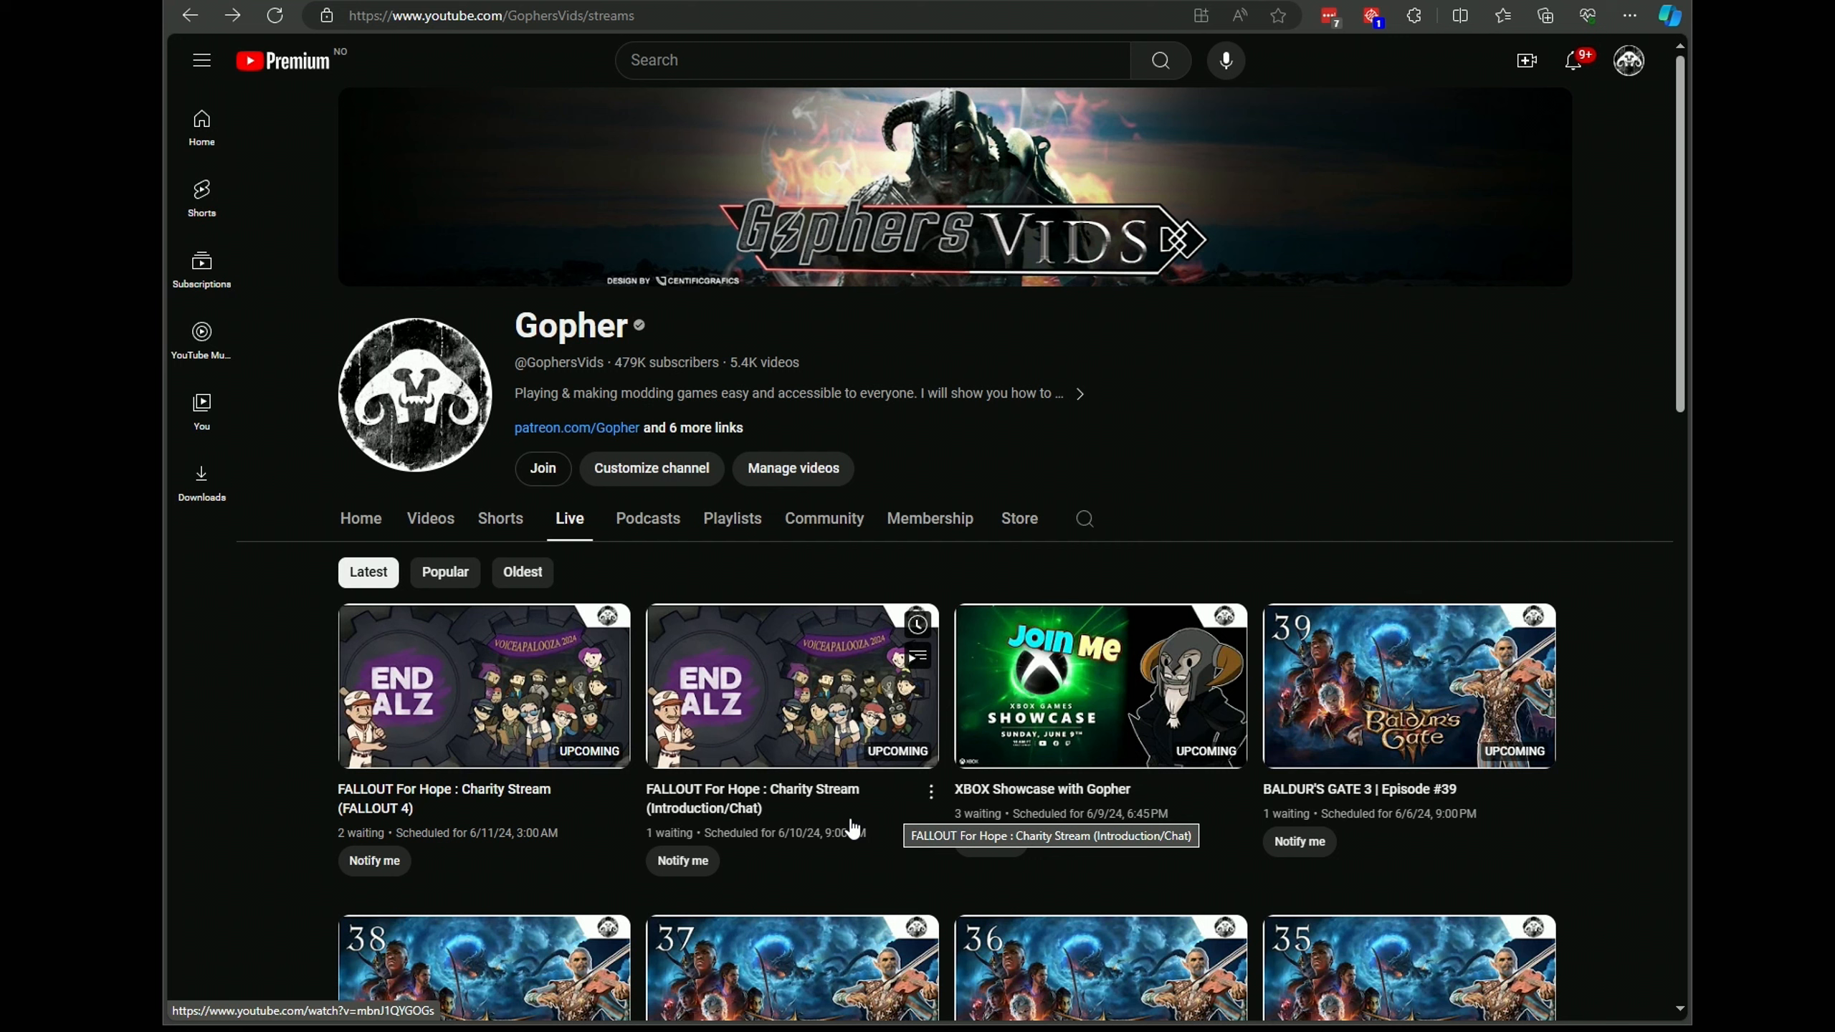
pyautogui.moveTo(734, 687)
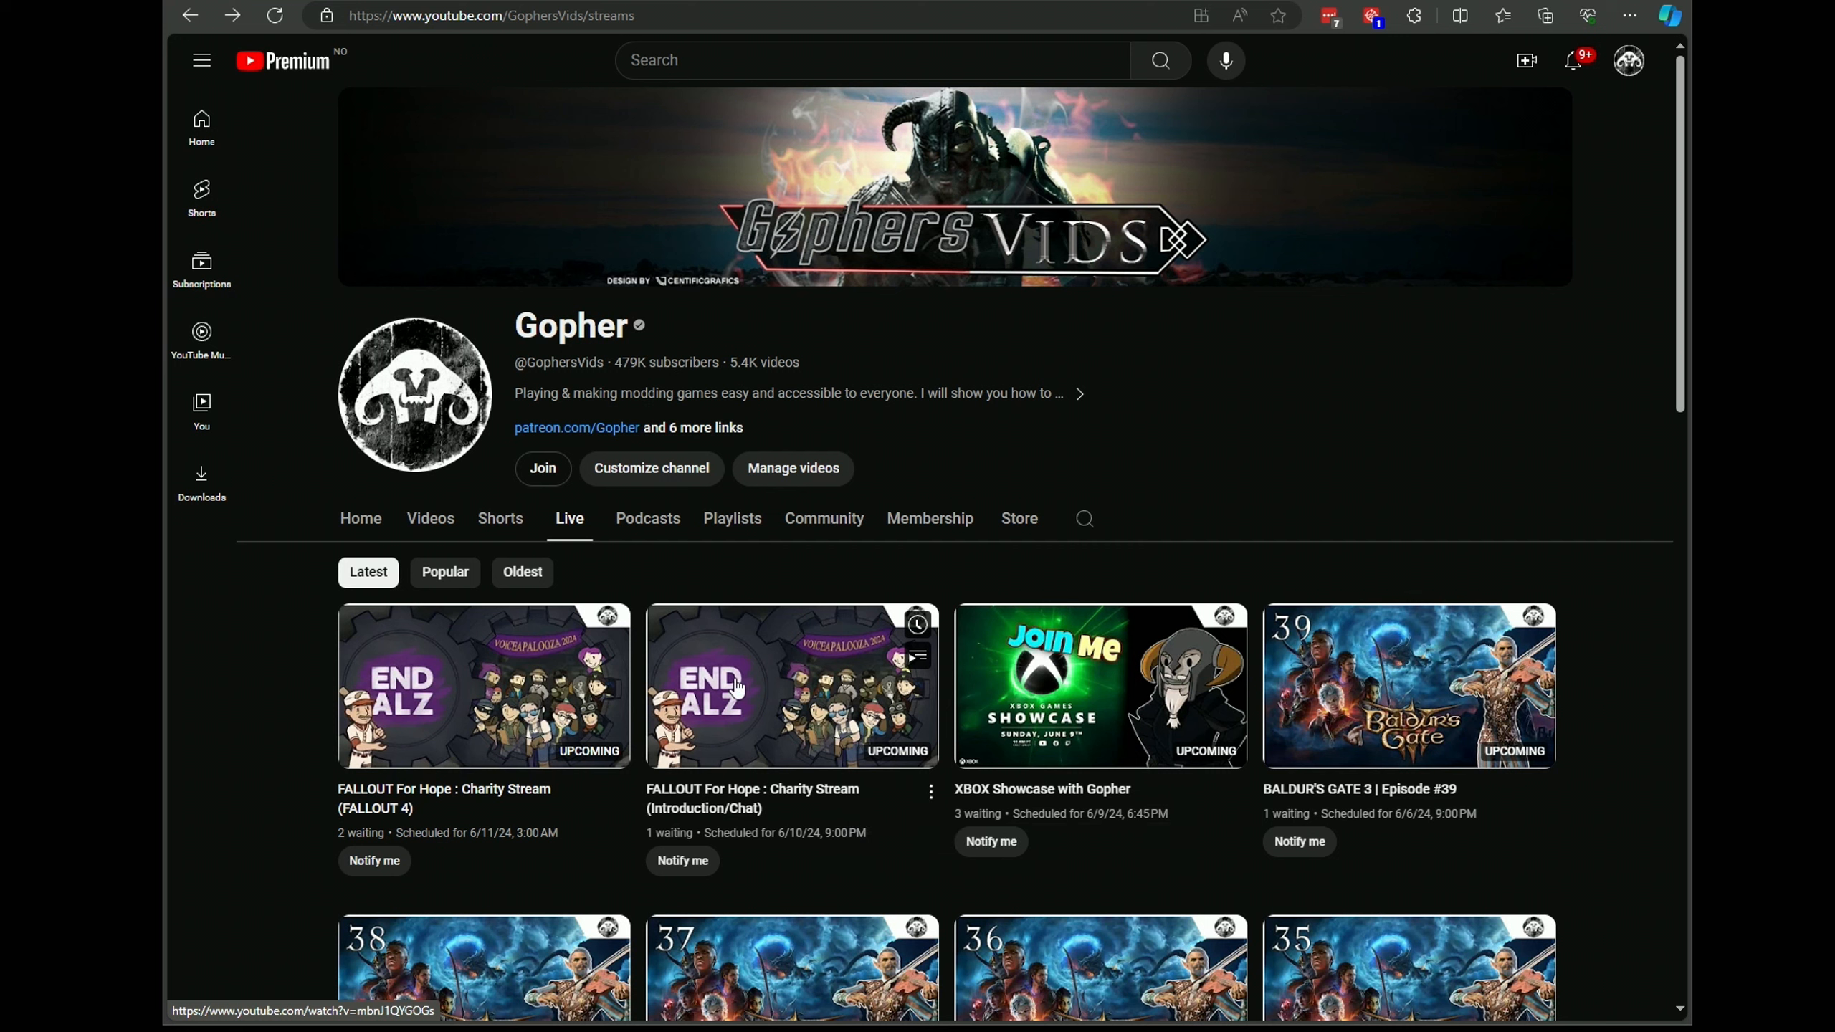
pyautogui.moveTo(735, 11)
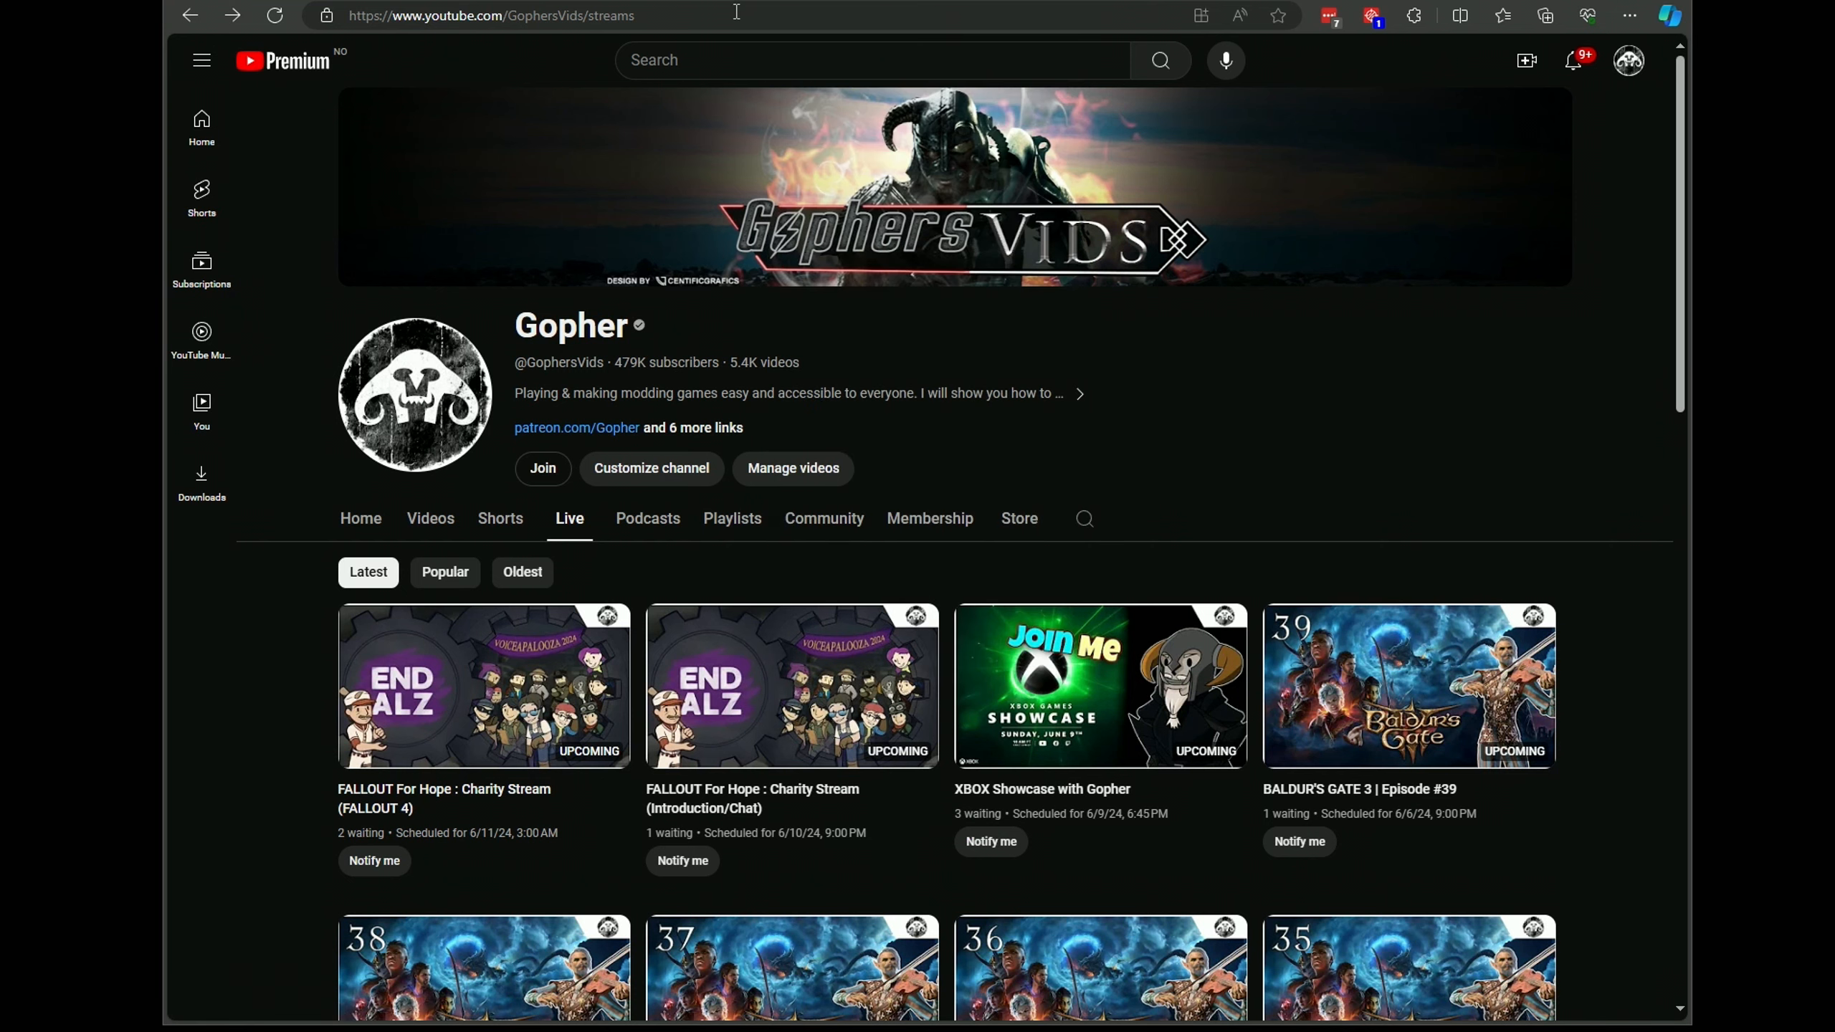
pyautogui.click(791, 684)
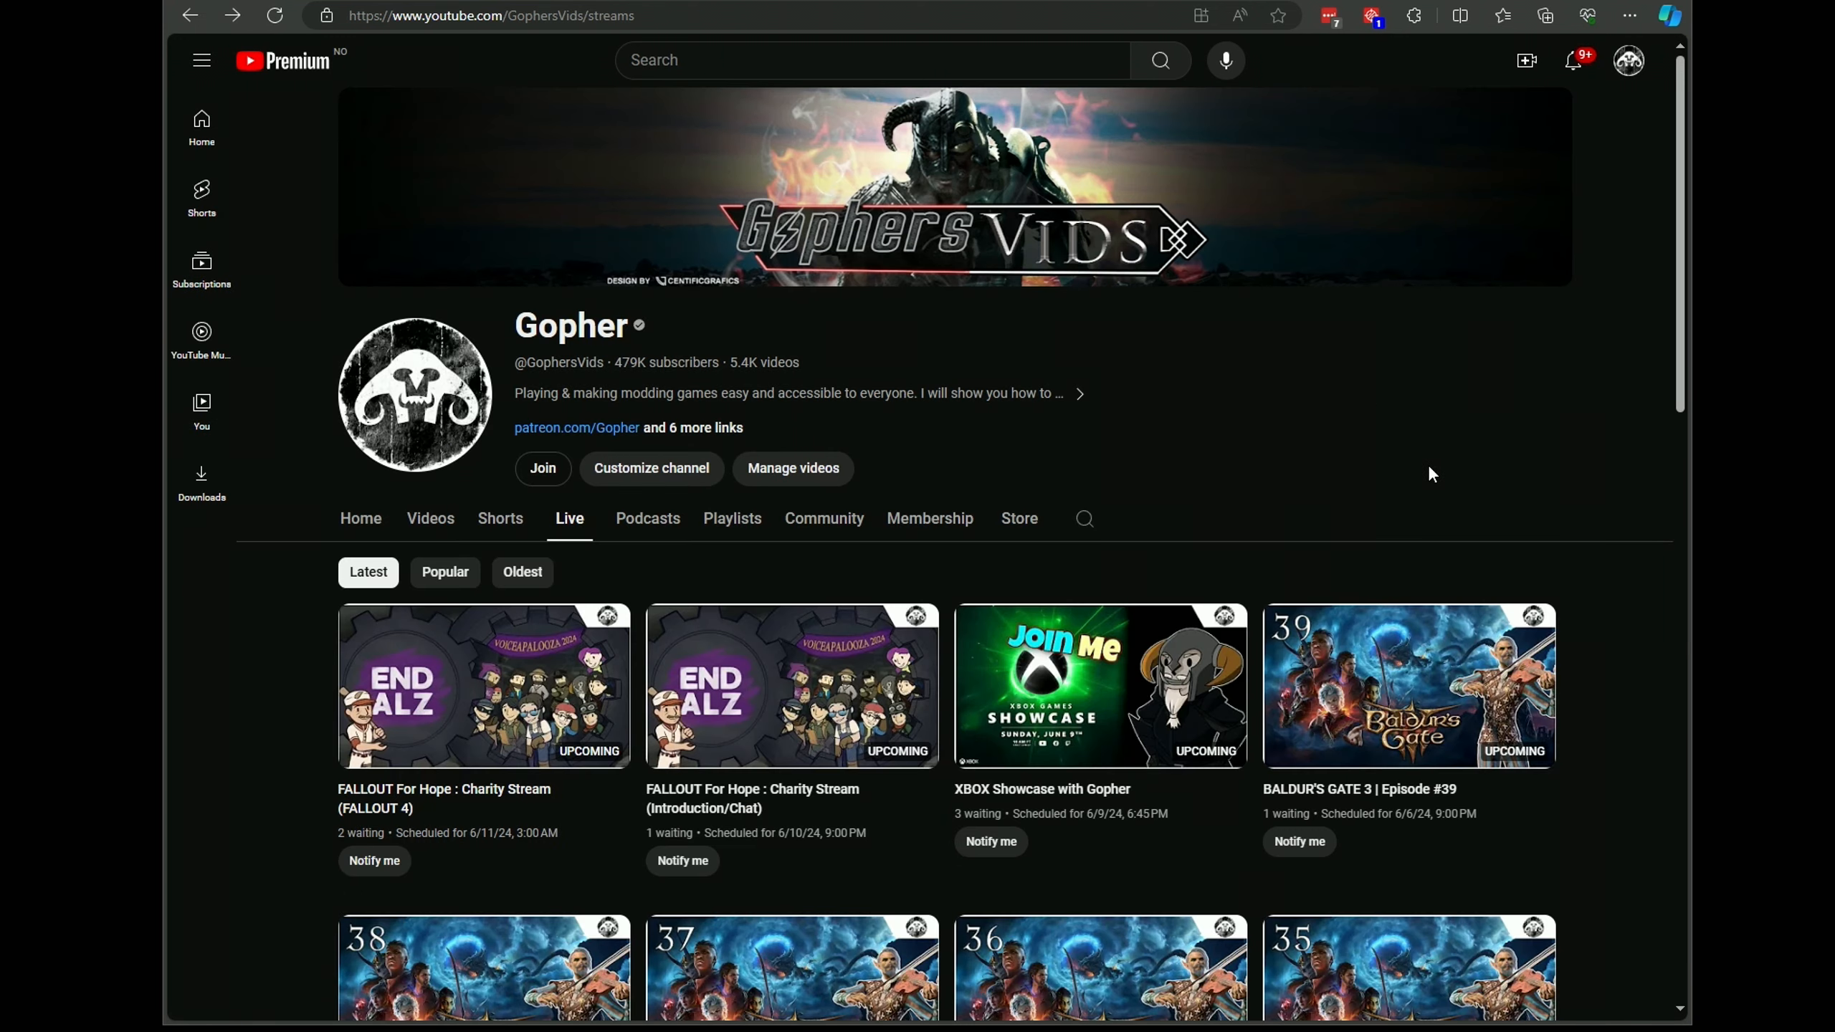
pyautogui.moveTo(1473, 421)
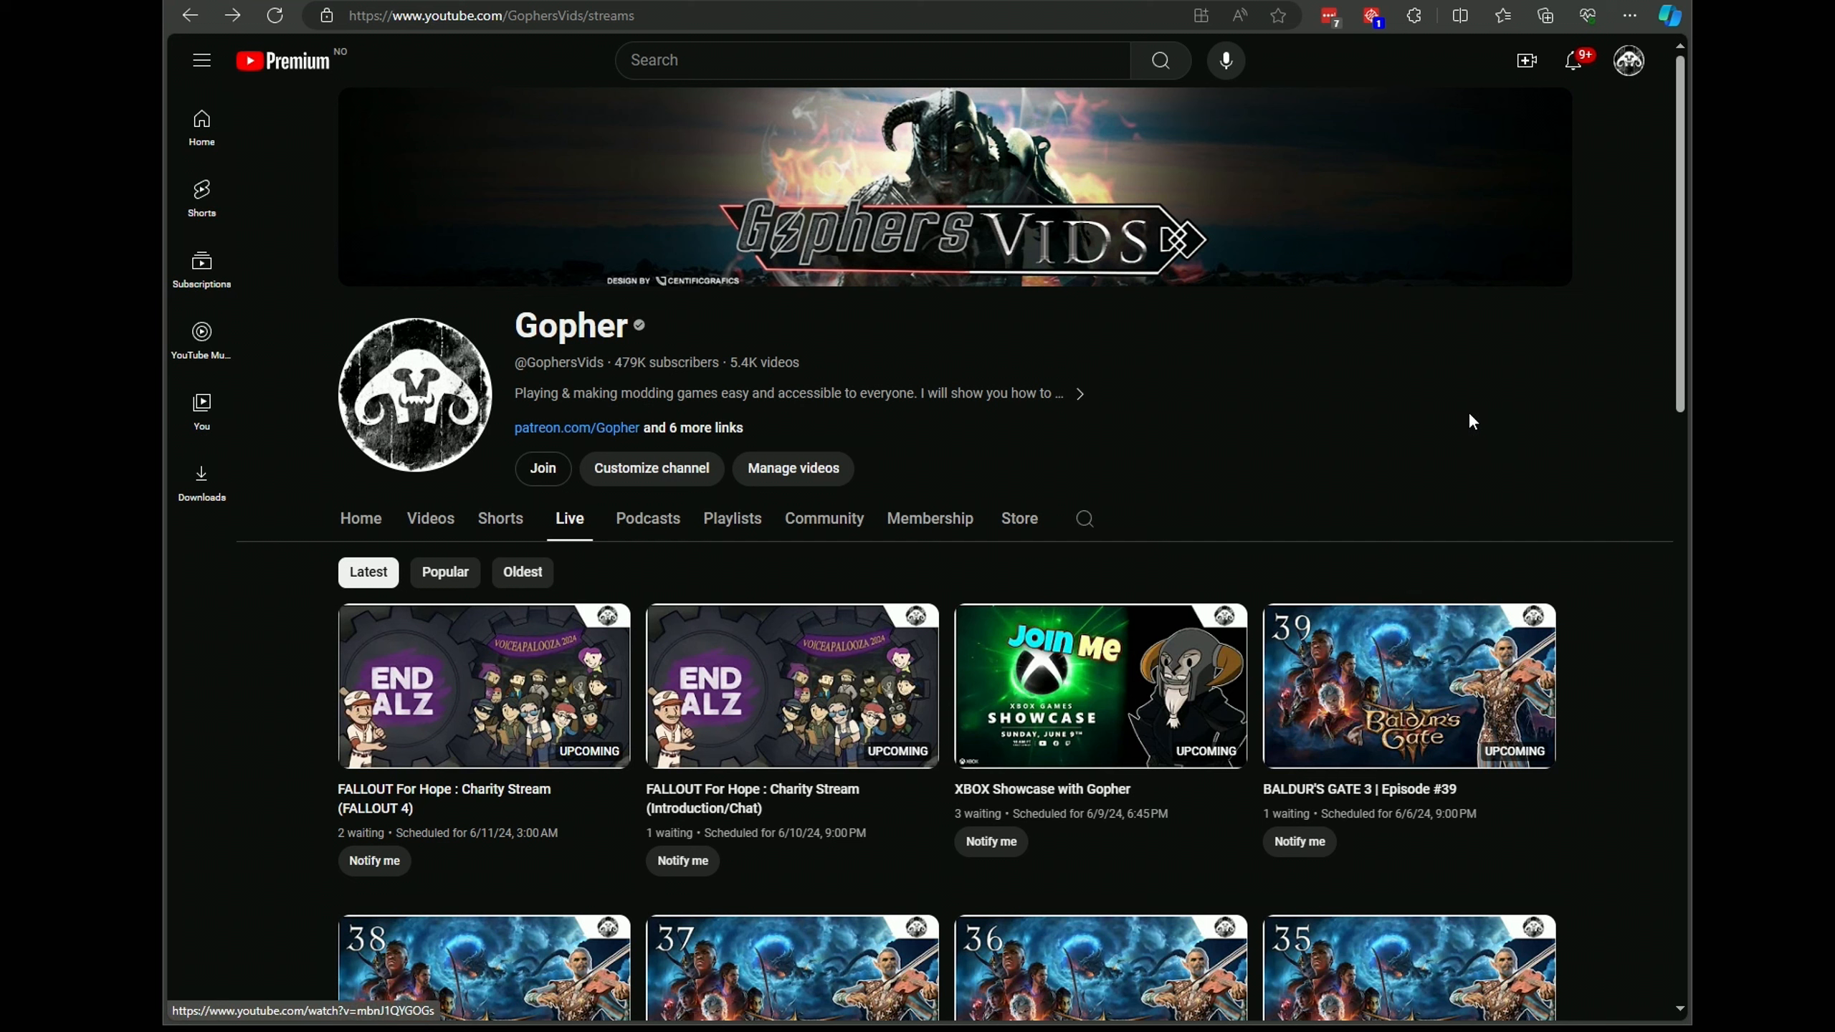
pyautogui.moveTo(951, 664)
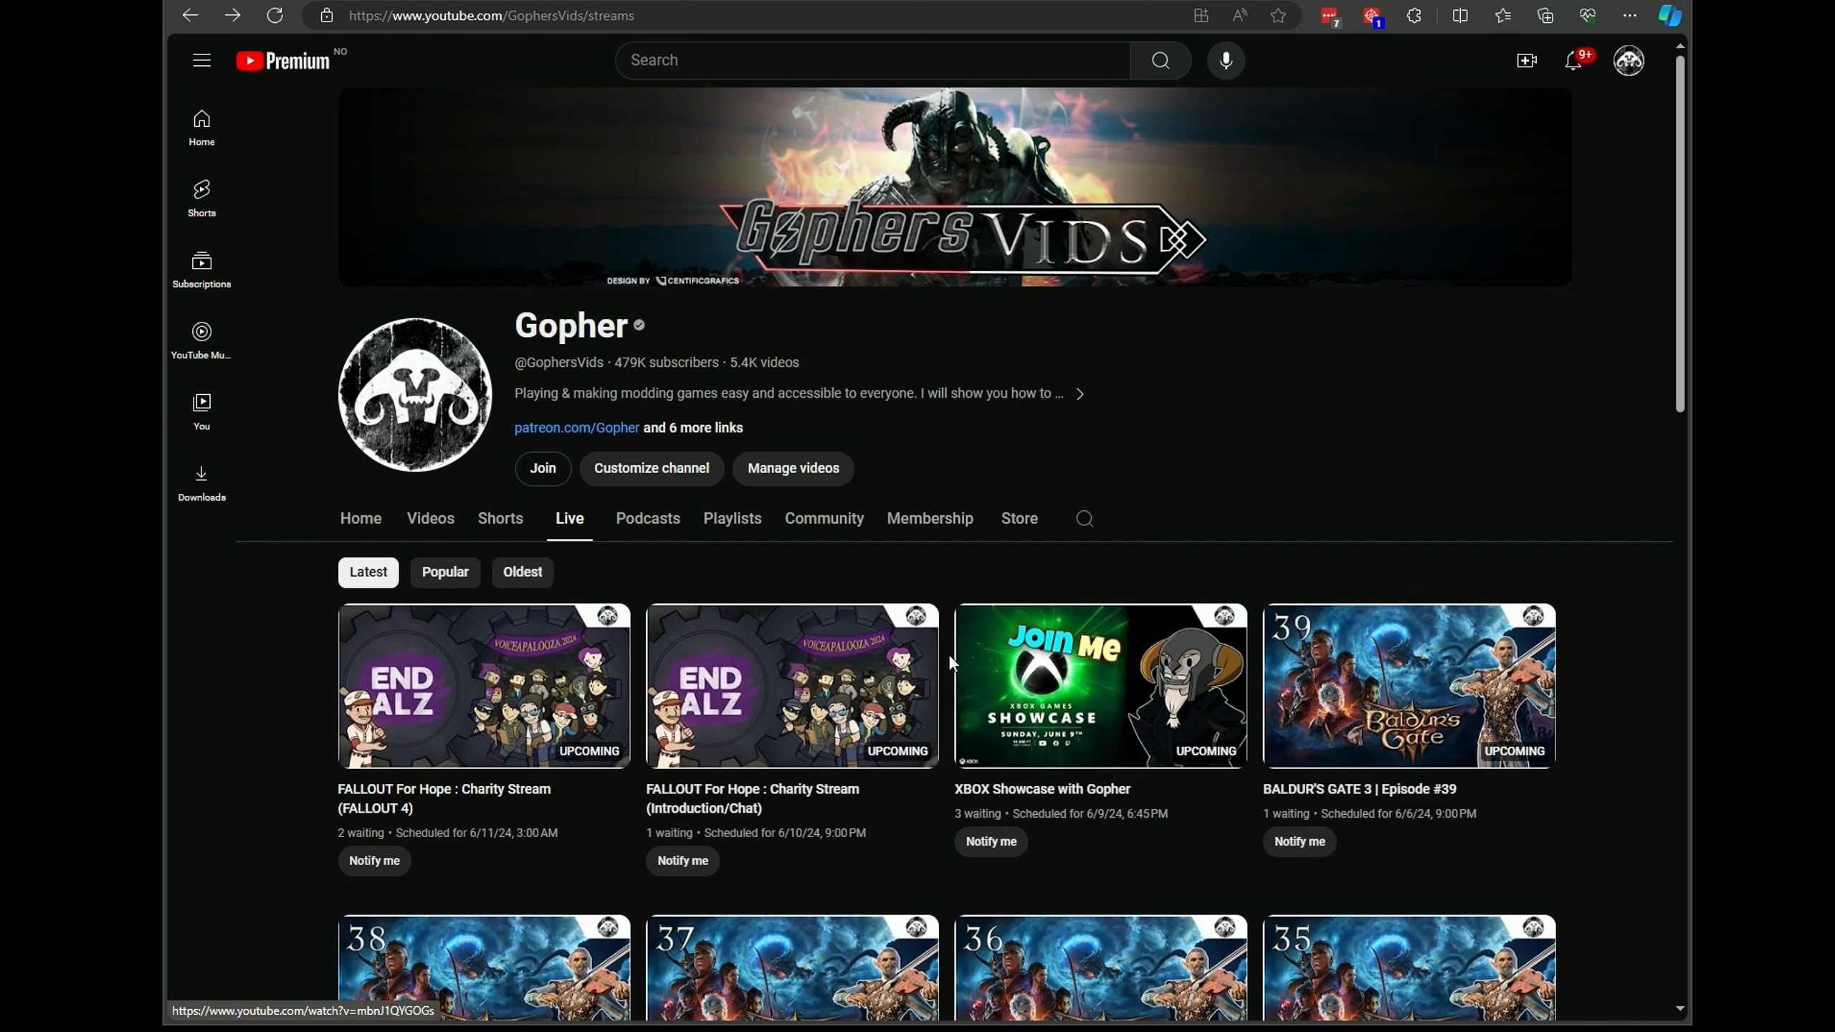
pyautogui.moveTo(948, 661)
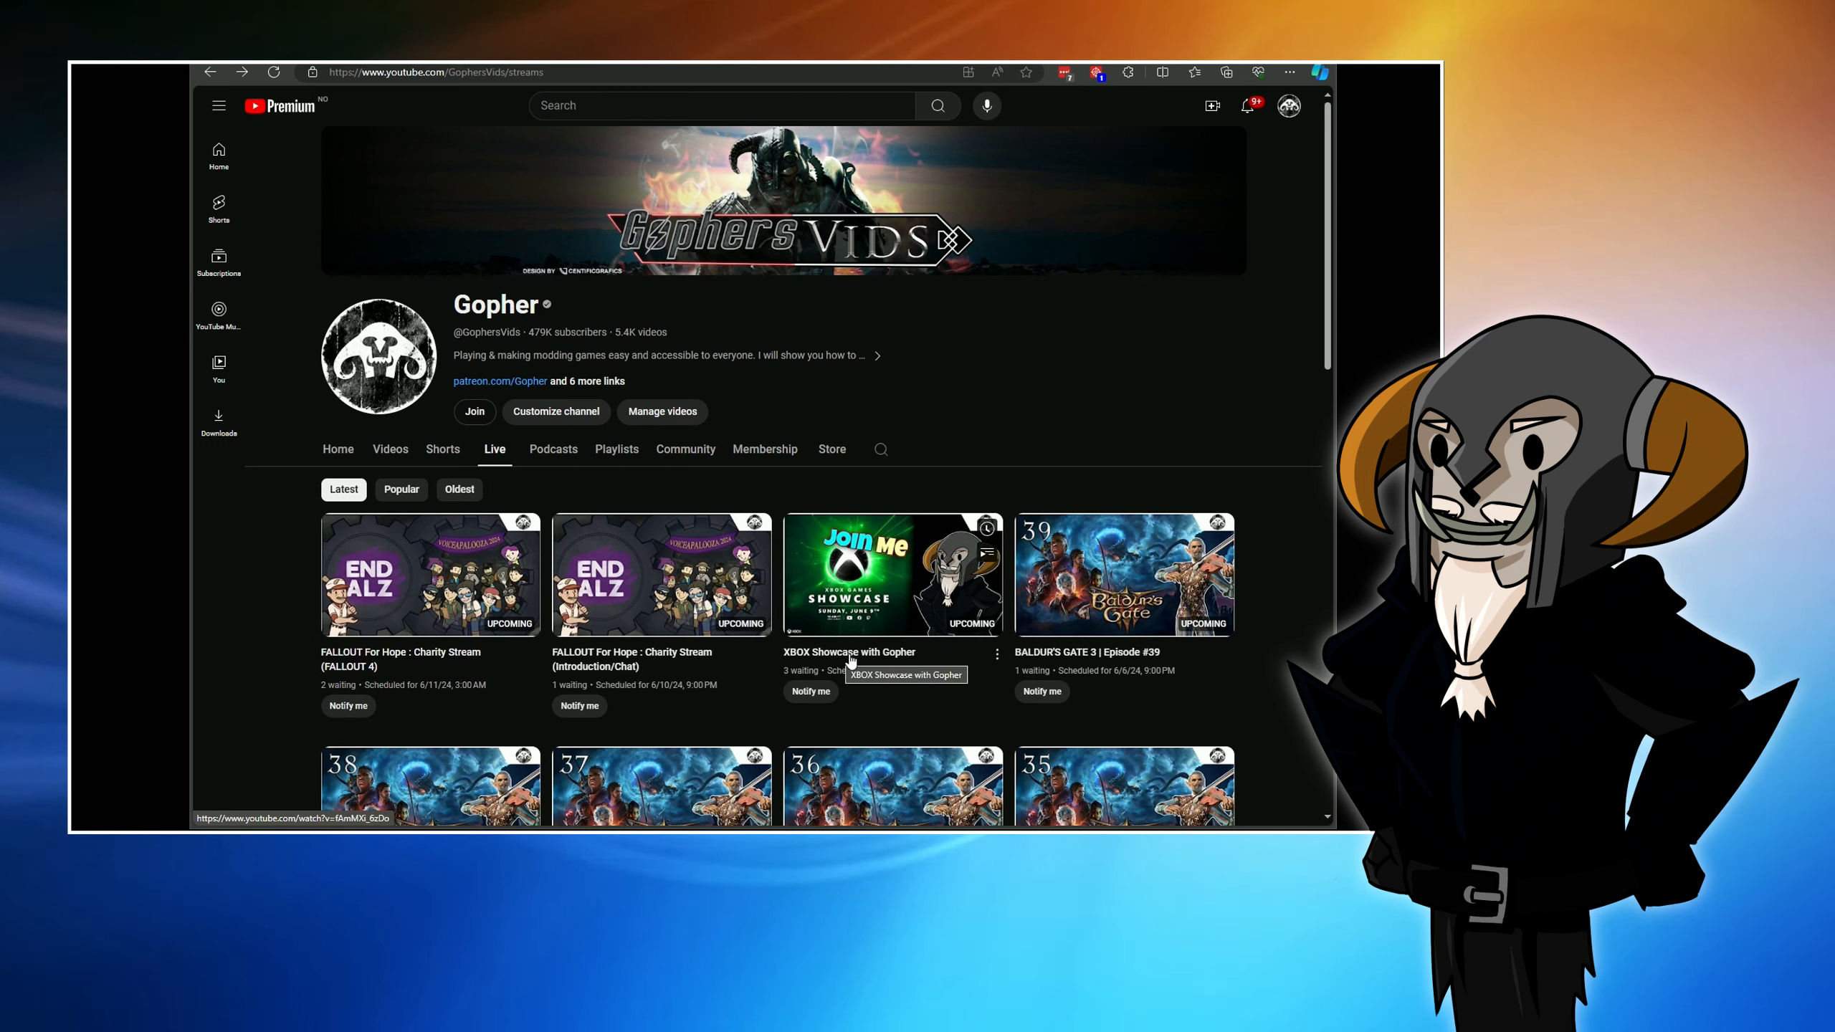
pyautogui.moveTo(853, 664)
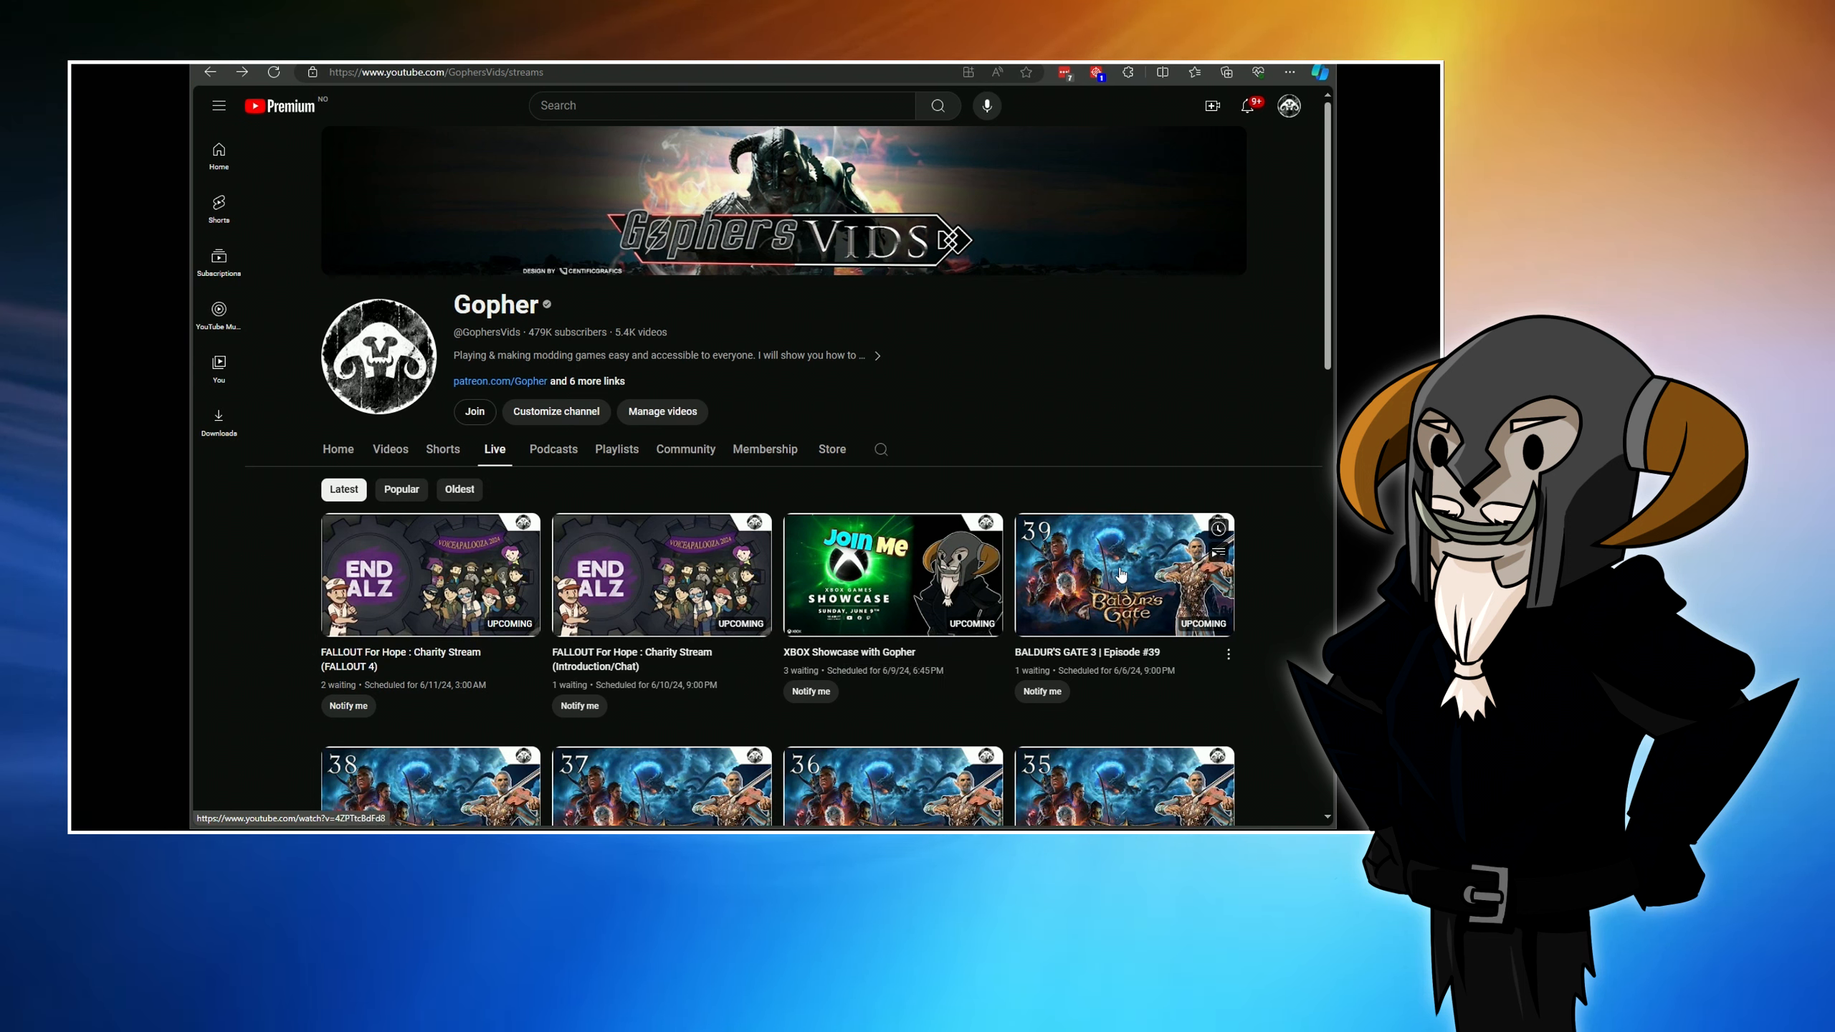
pyautogui.moveTo(1119, 575)
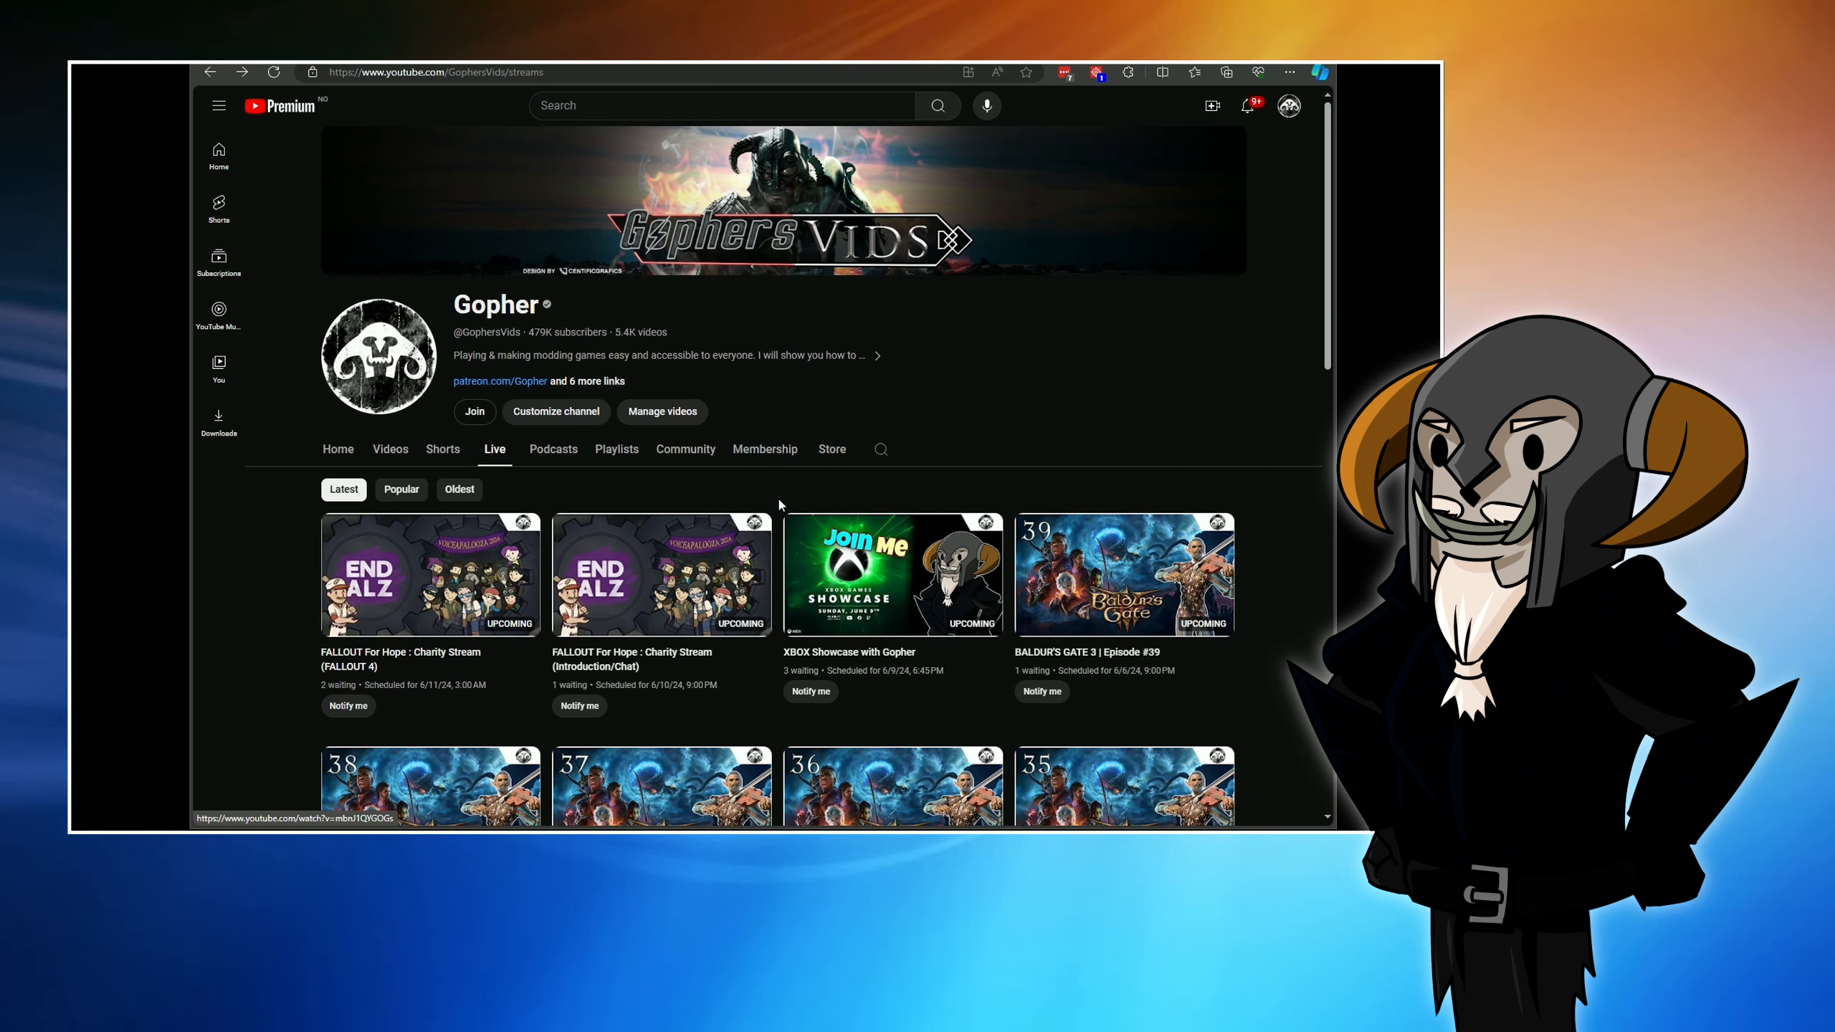
pyautogui.moveTo(775, 495)
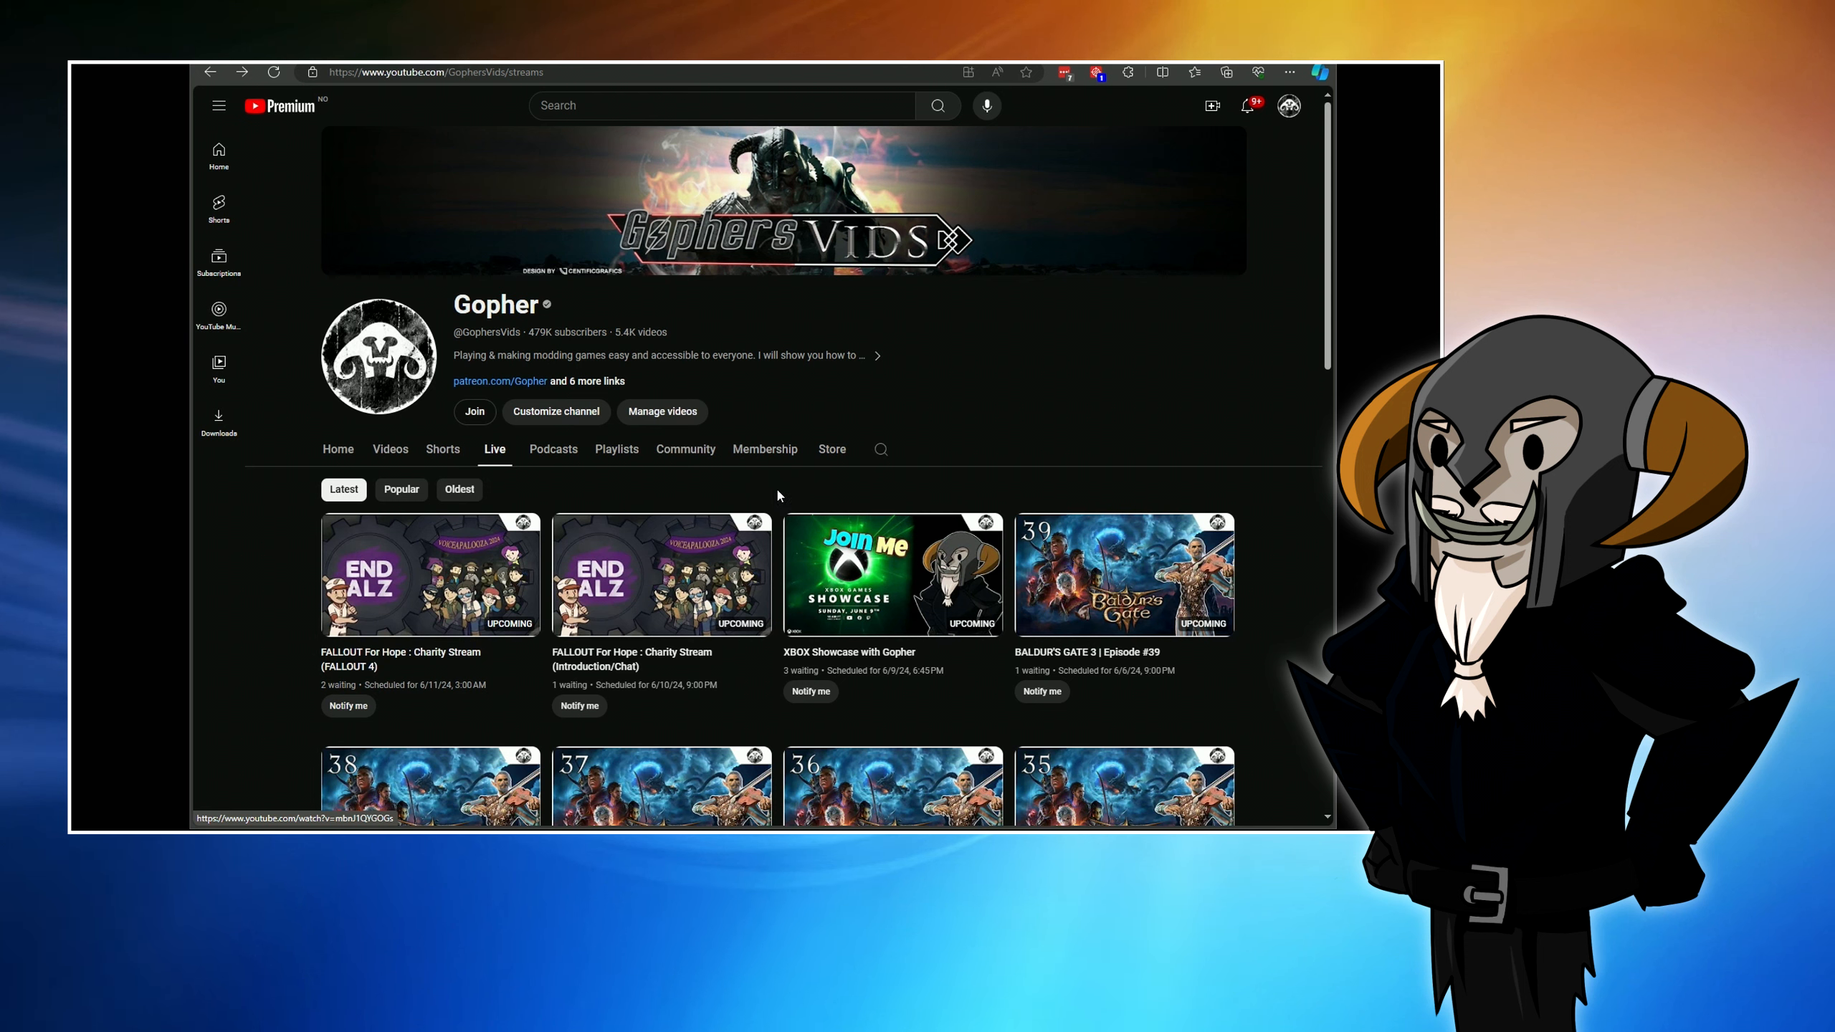
pyautogui.moveTo(620, 489)
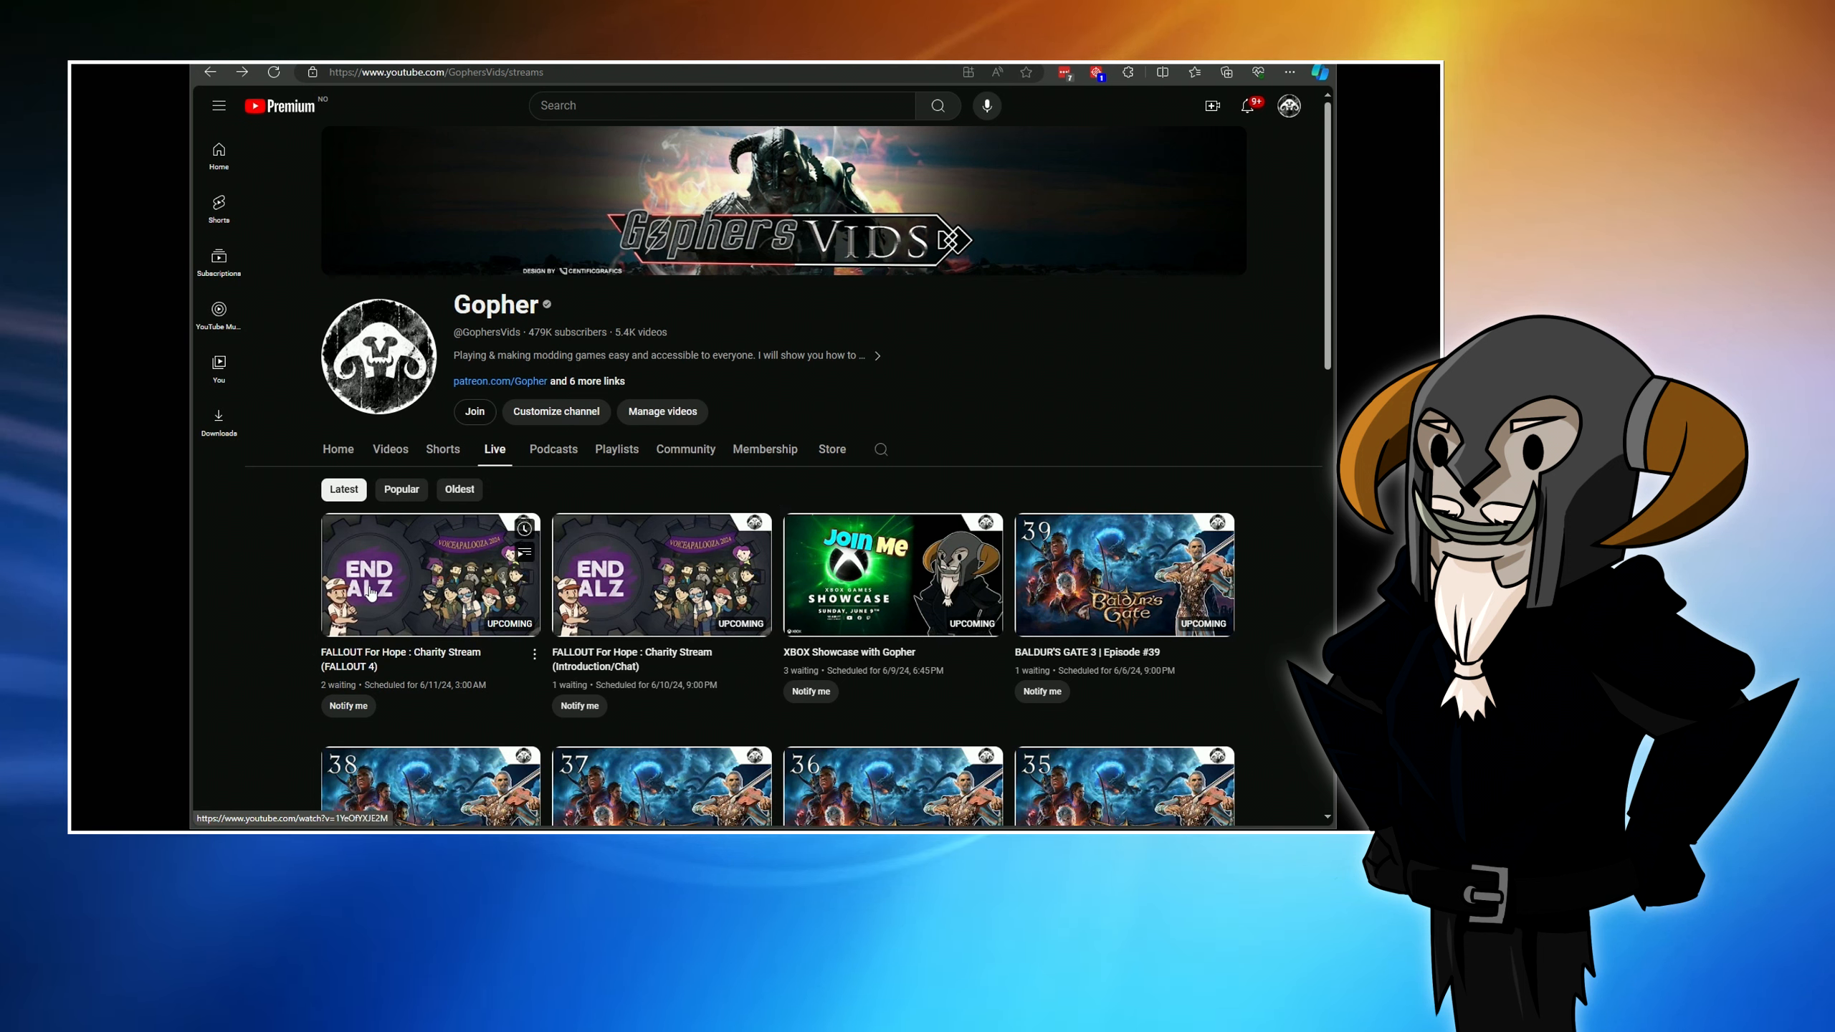
pyautogui.moveTo(409, 603)
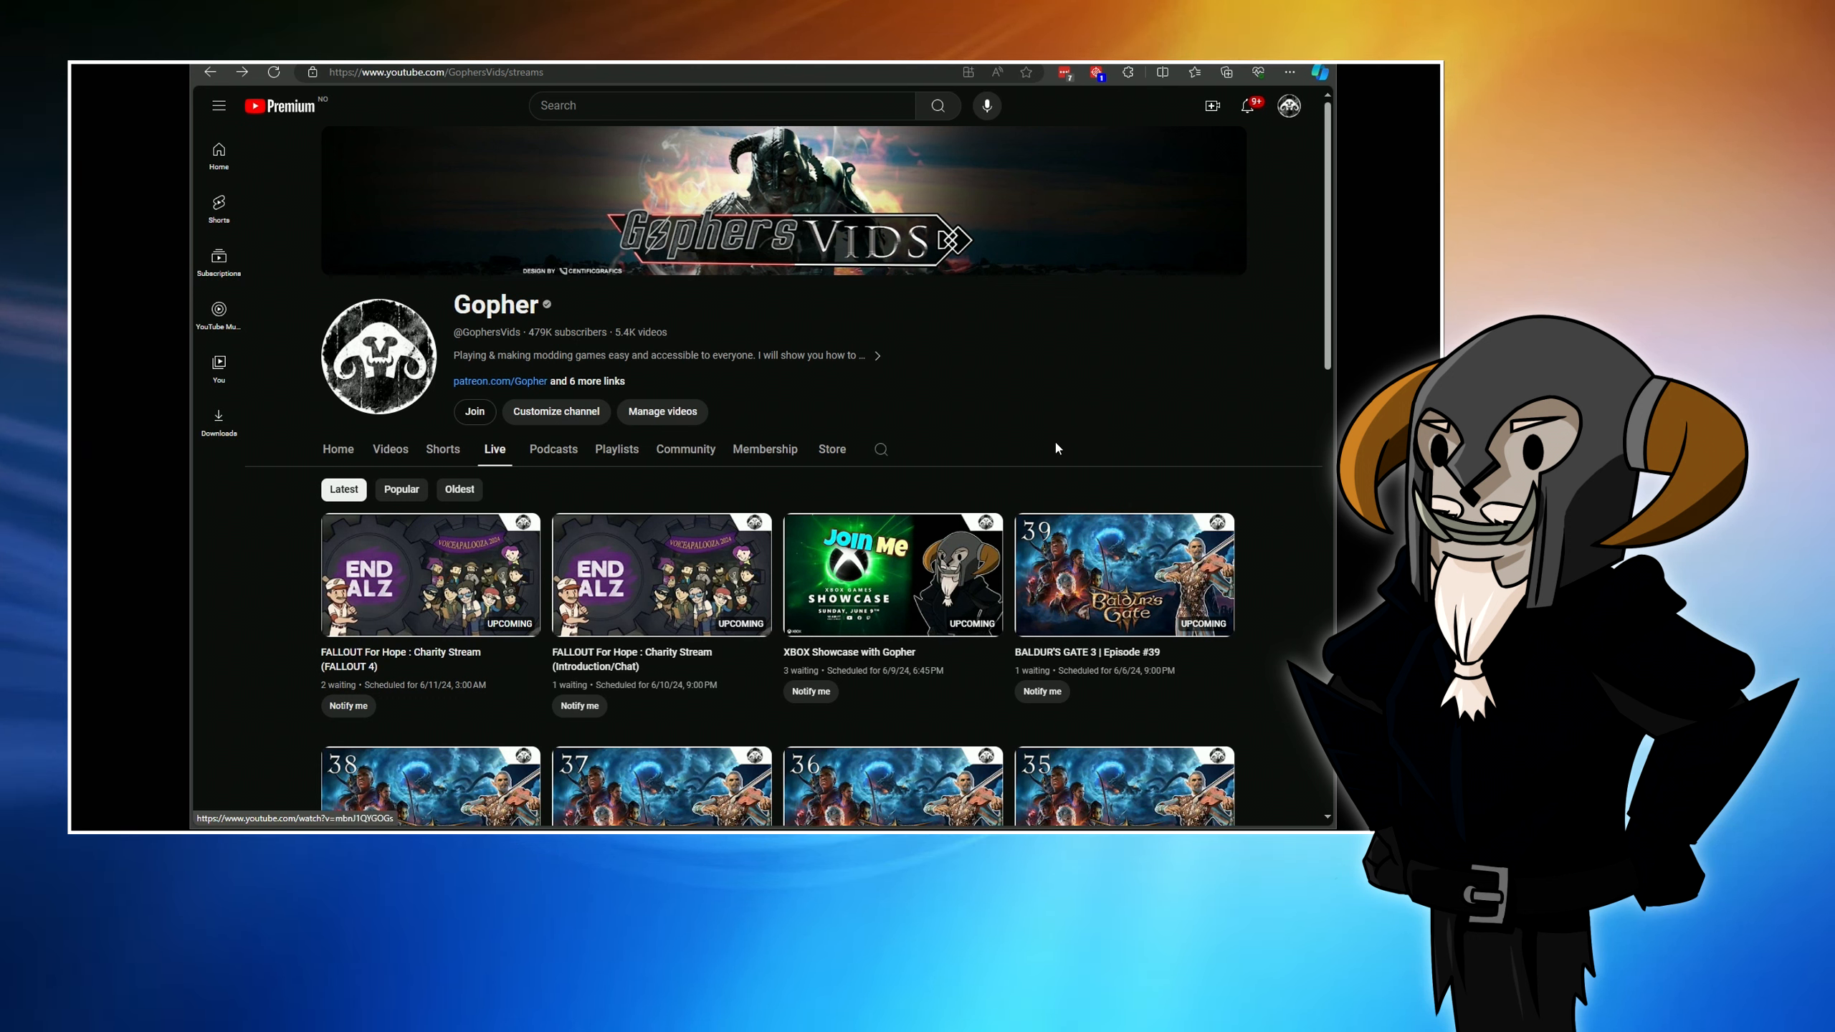
pyautogui.moveTo(1066, 464)
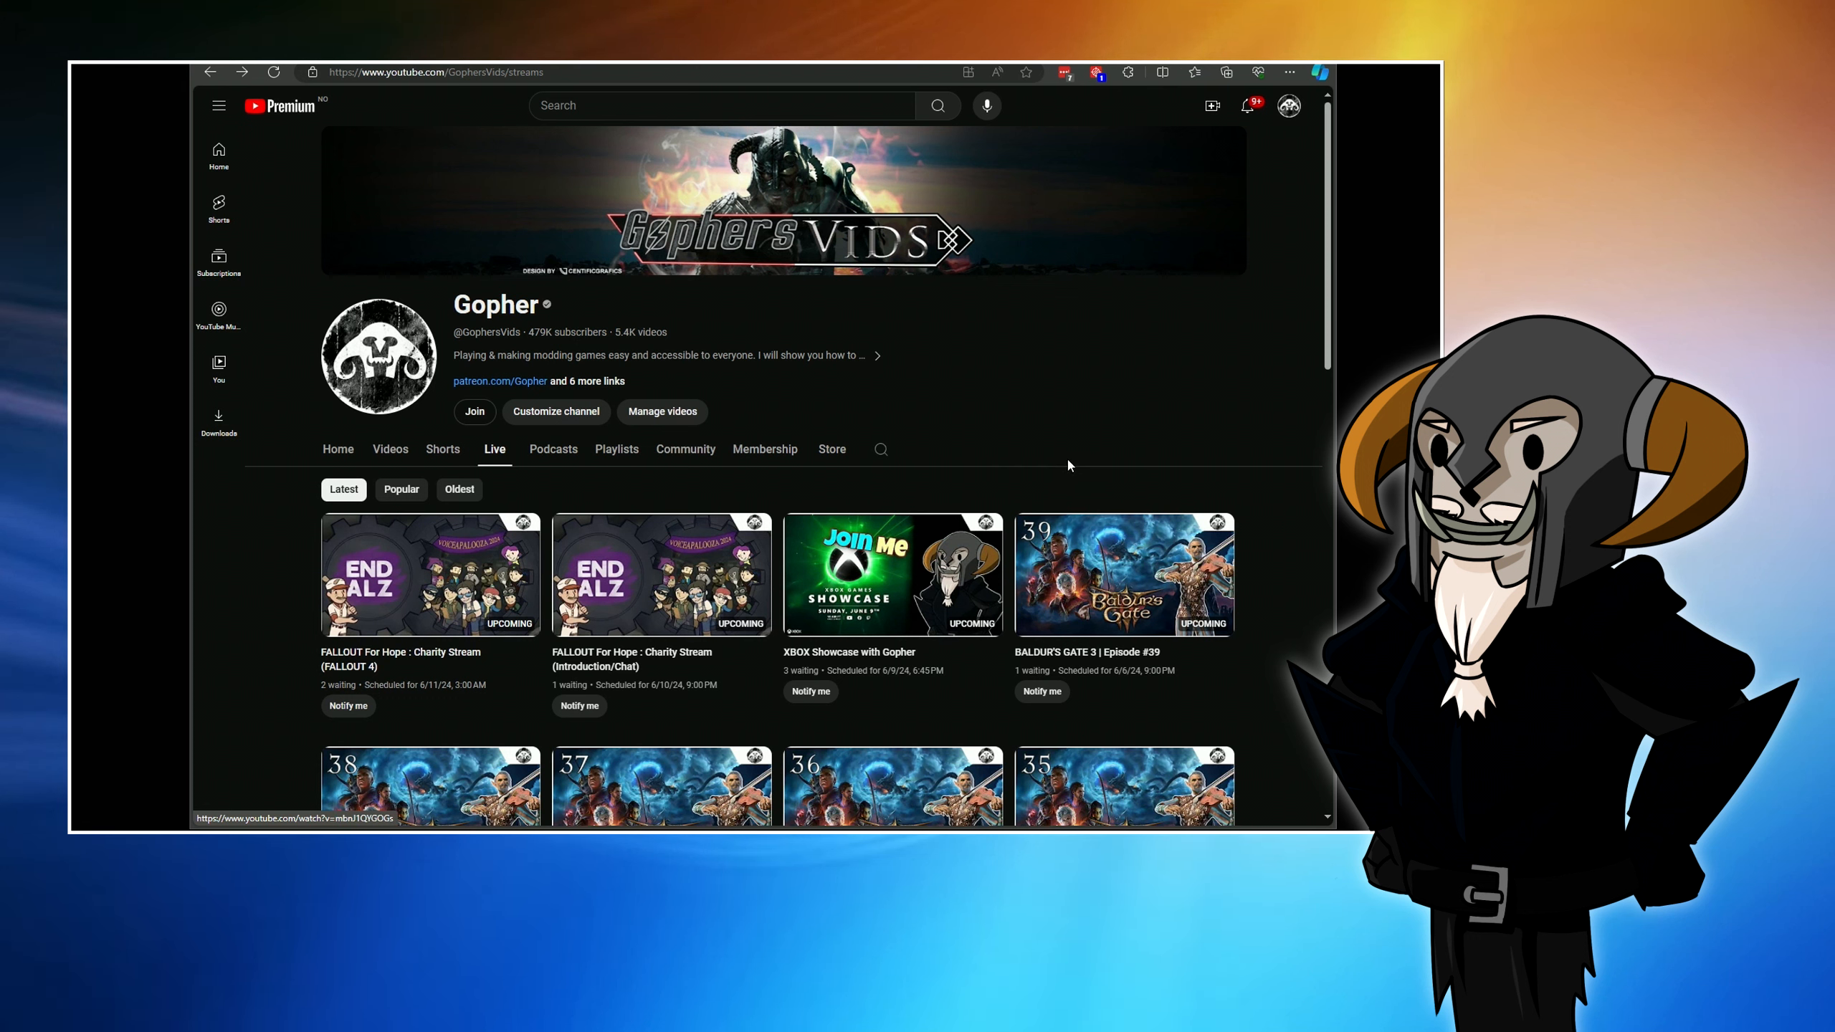